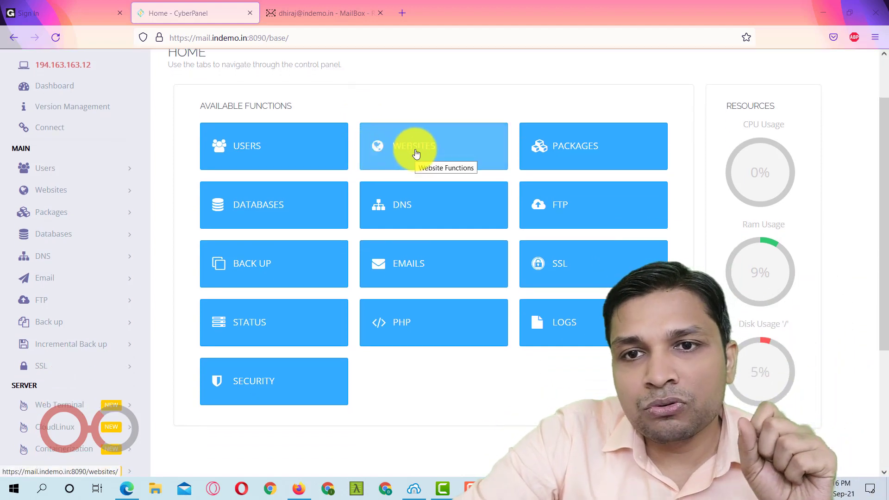
List hosted websites, manage indemo.in, and scroll to its application installers
left_click(434, 145)
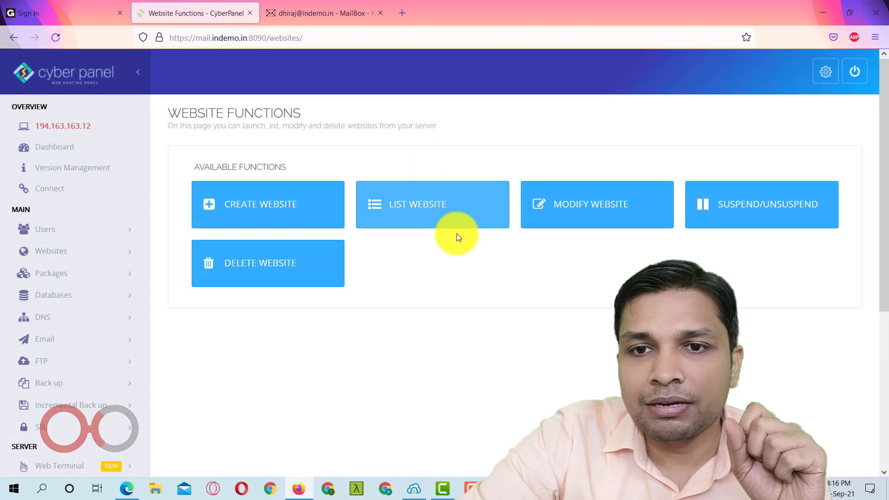
mouse_move(433, 205)
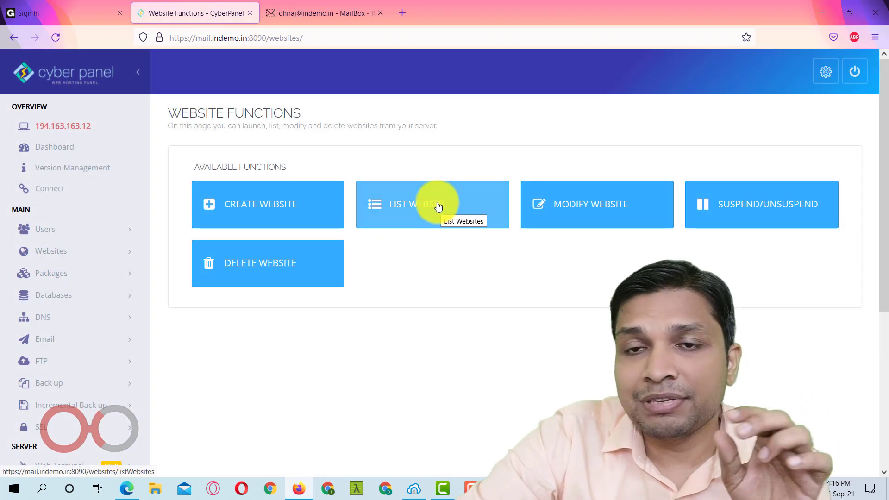
left_click(432, 205)
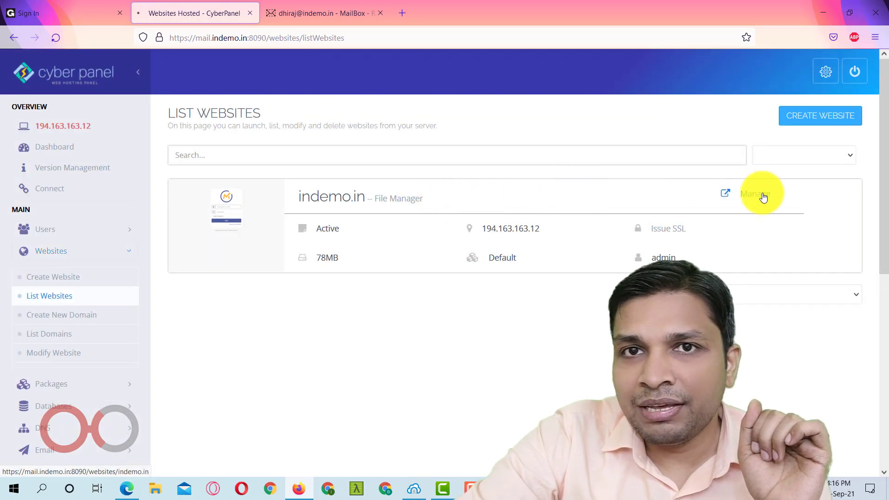
left_click(751, 195)
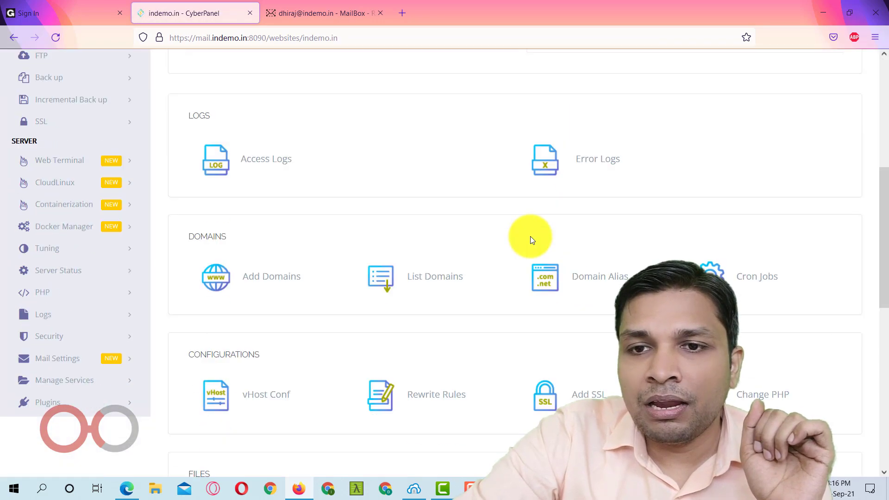
scroll("down", 3)
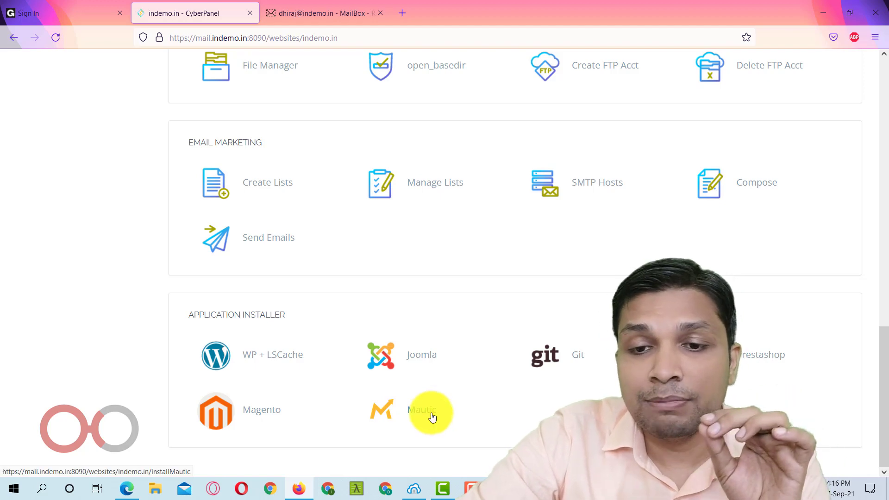
Open the Mautic installer for indemo.in, select the domain, and open Websites in a new tab
left_click(422, 410)
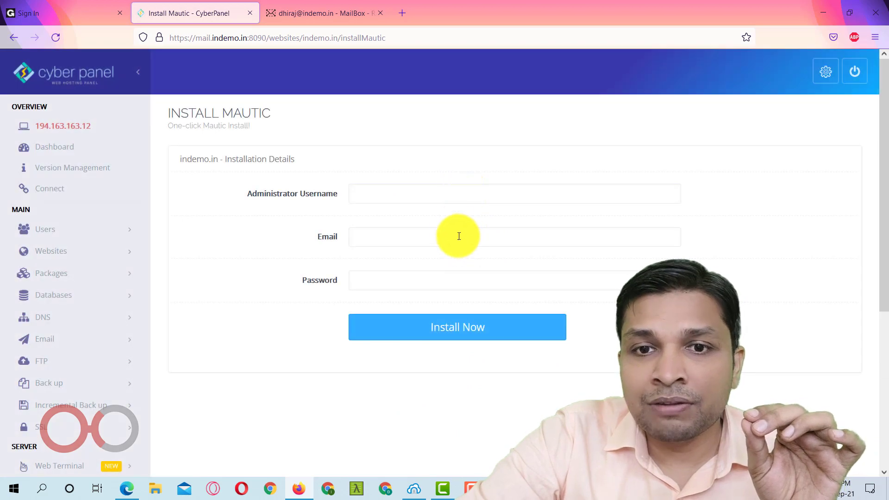
mouse_move(407, 192)
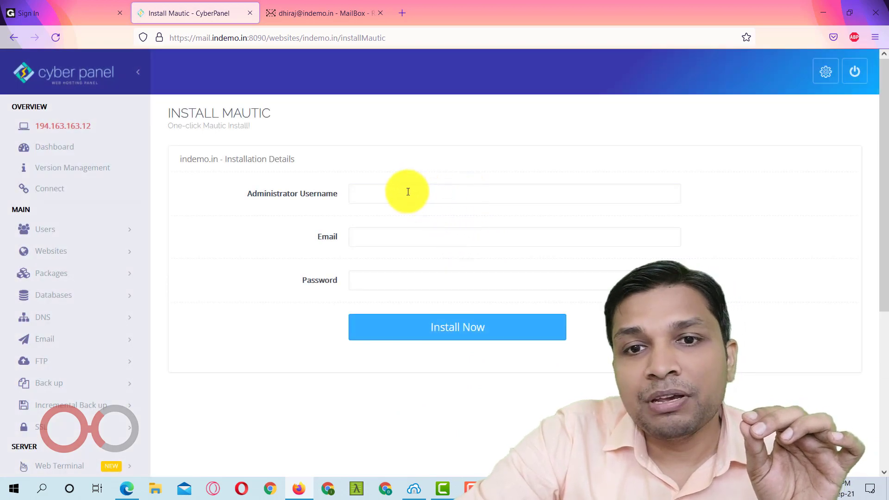
left_click(457, 327)
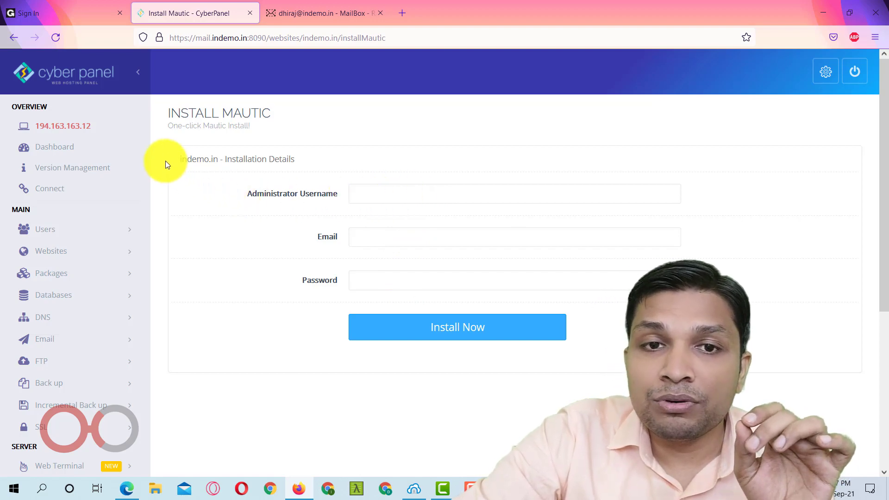
double_click(199, 158)
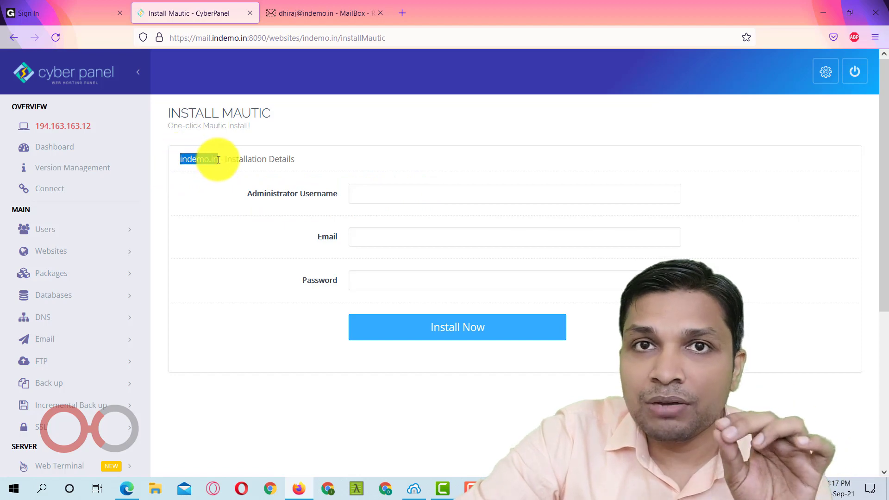
mouse_move(112, 212)
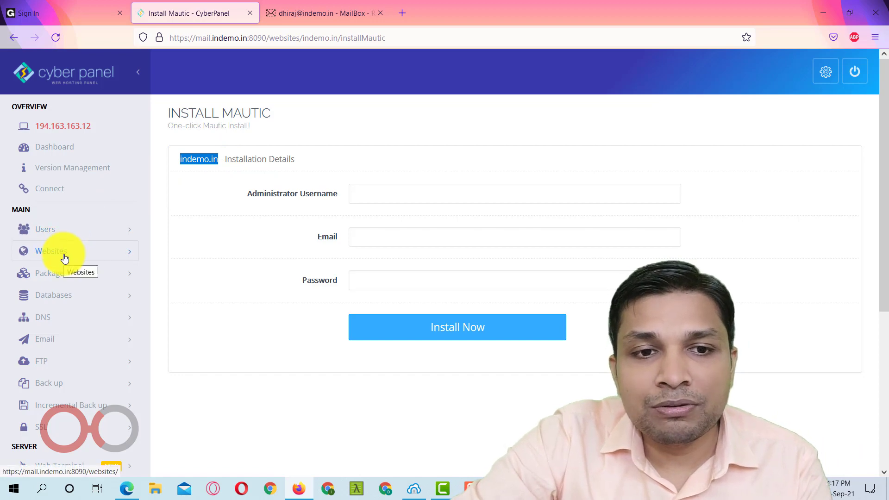
left_click(51, 251)
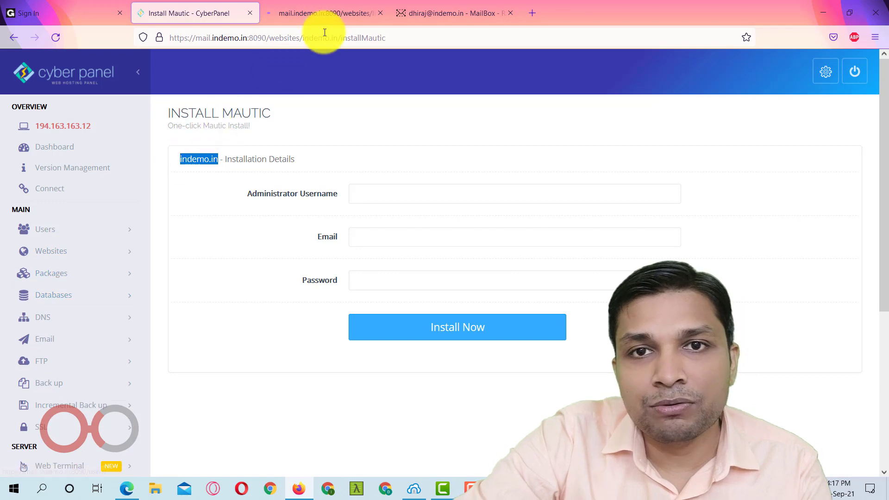
In the new tab, open indemo.in's File Manager and enter public_html
left_click(51, 251)
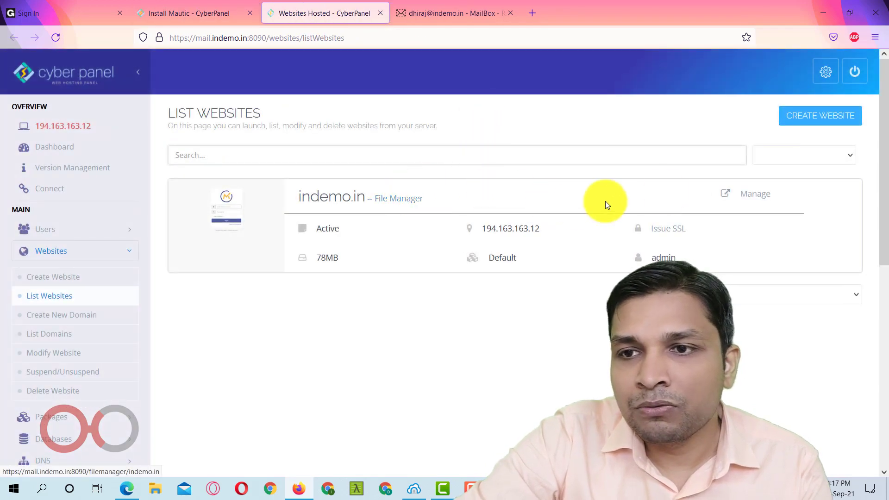
left_click(756, 193)
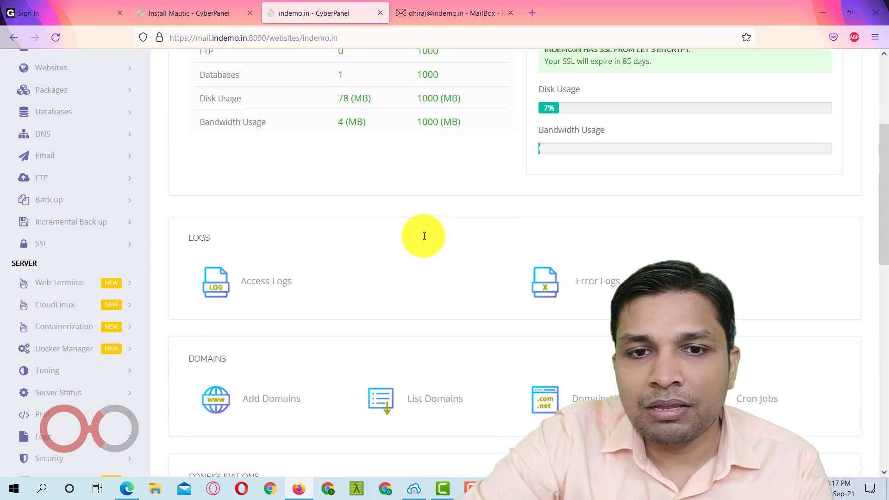
scroll("down", 3)
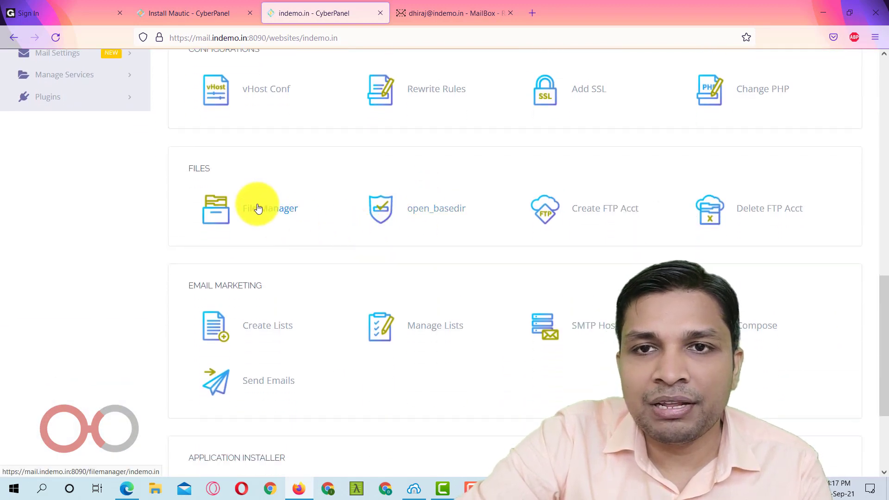
left_click(268, 208)
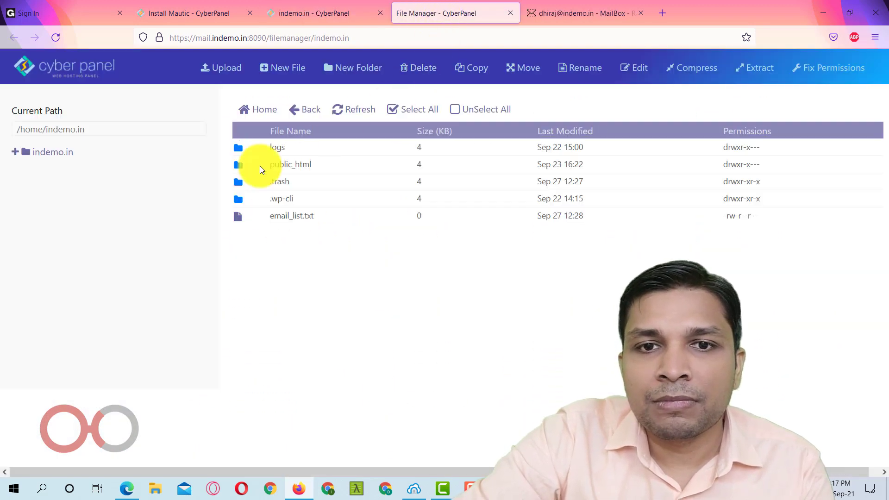
double_click(290, 164)
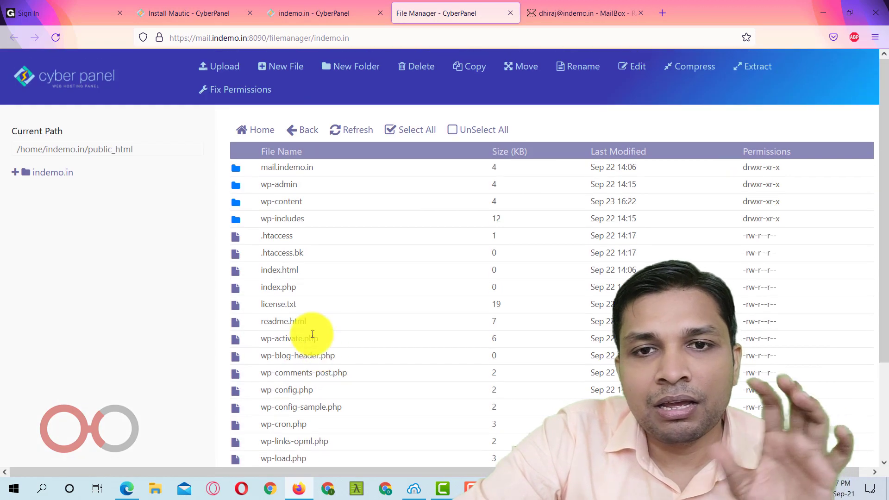
mouse_move(267, 192)
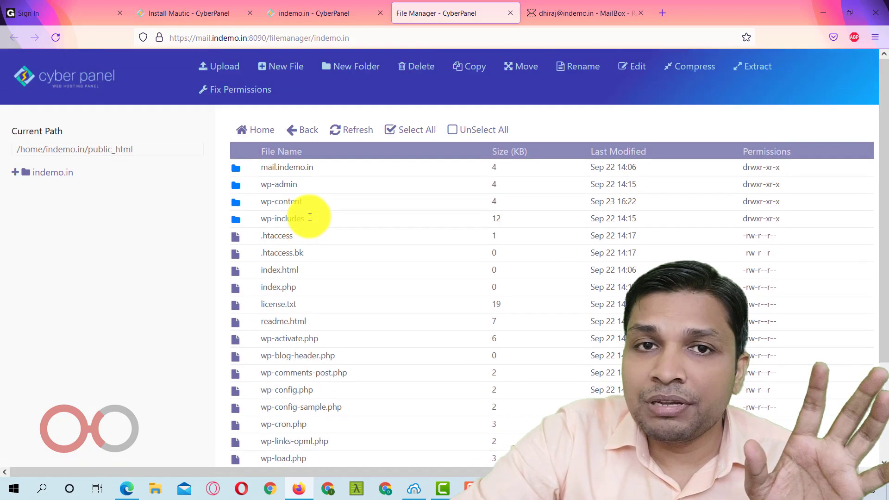
Return to the Mautic tab and open the Create Website form
left_click(187, 13)
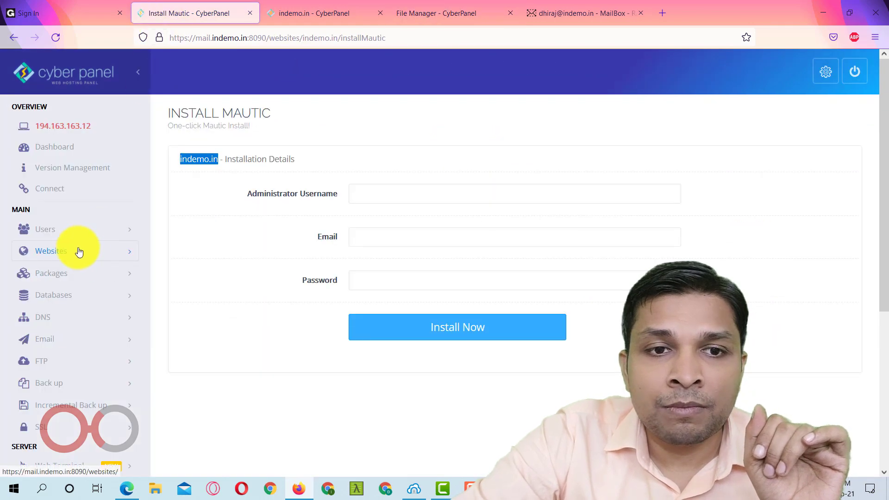
left_click(50, 250)
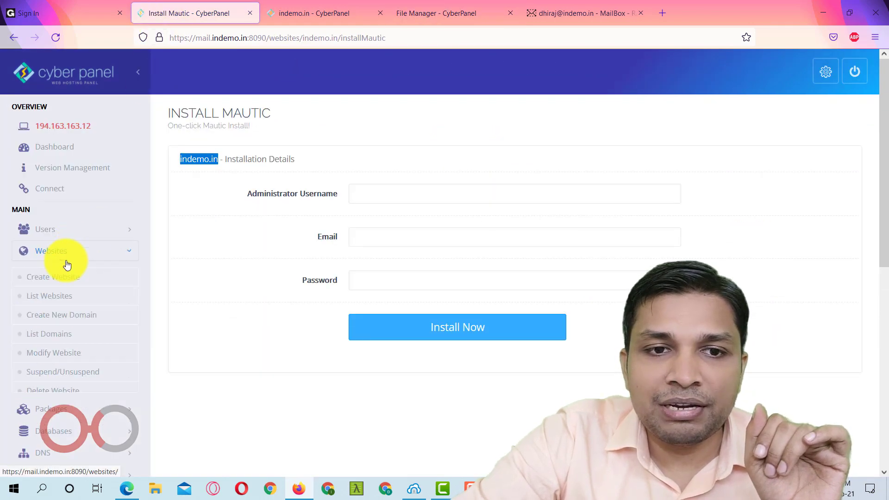
left_click(52, 277)
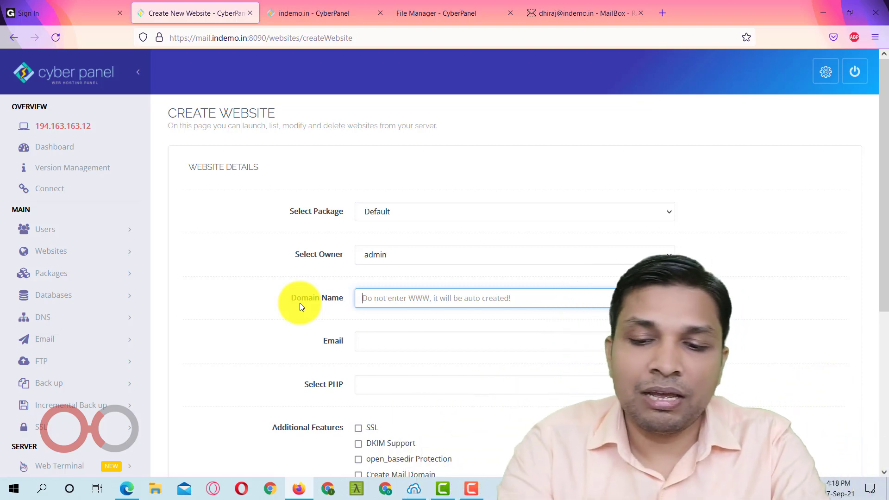
Enter domain app.indemo.in and the owner email, and select PHP 7.3
type("app.")
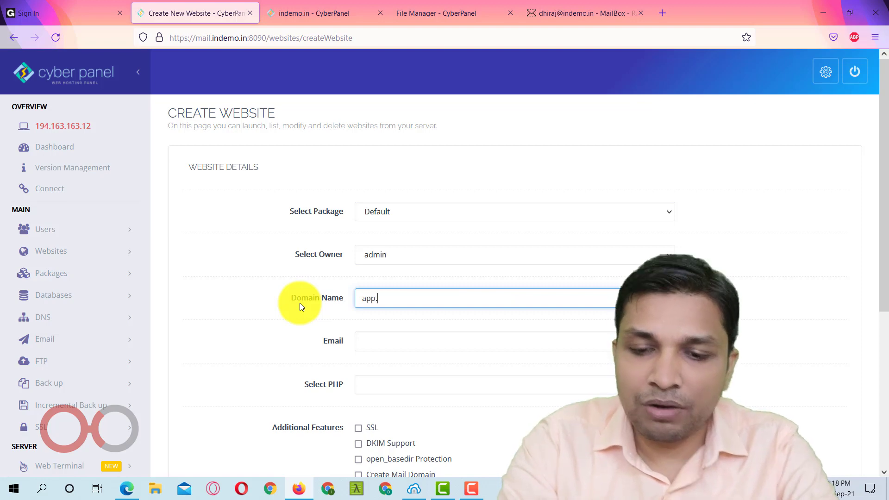
type("indemo.in")
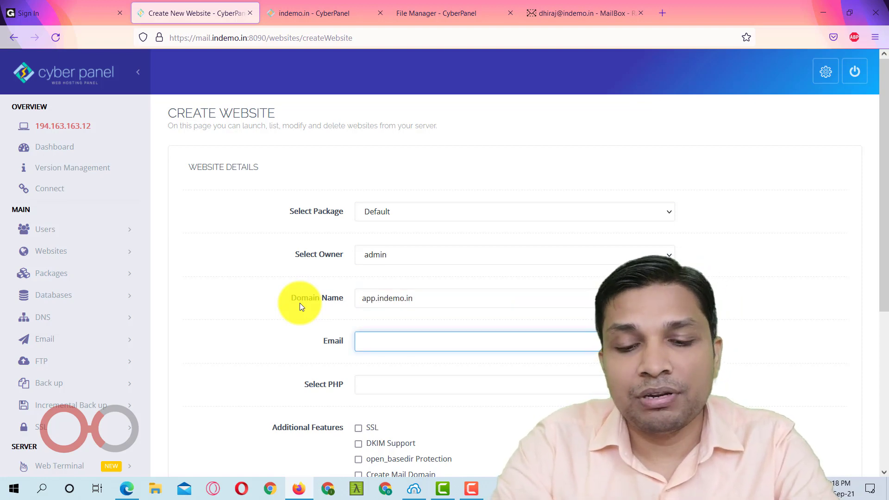
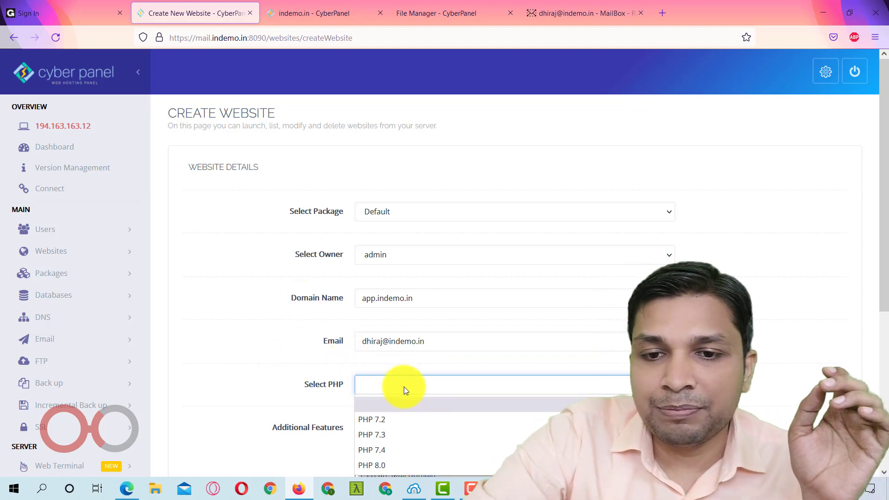
left_click(372, 450)
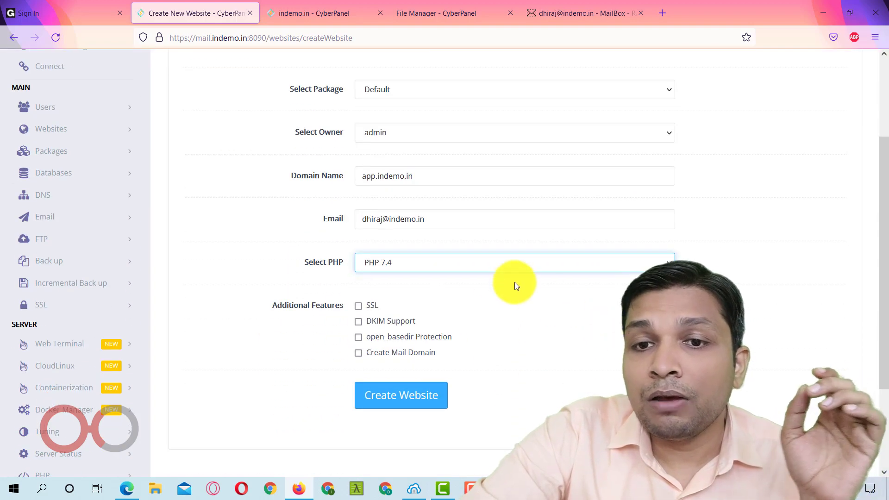
left_click(513, 262)
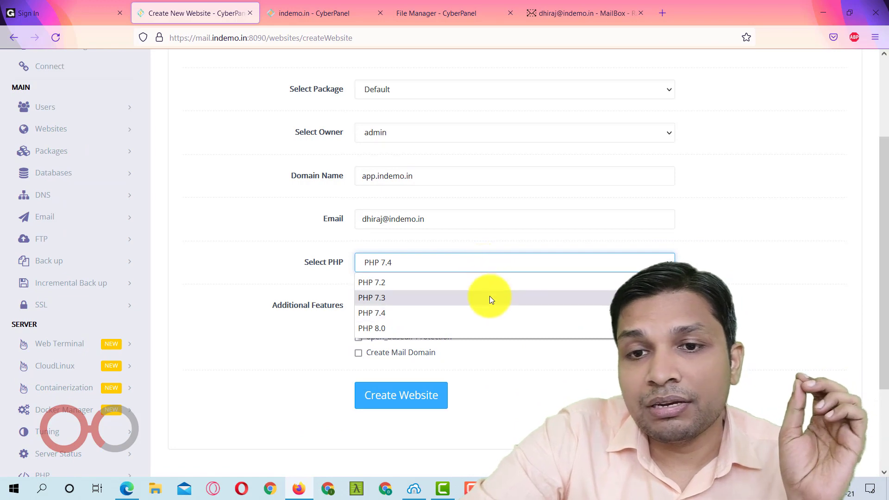
mouse_move(497, 313)
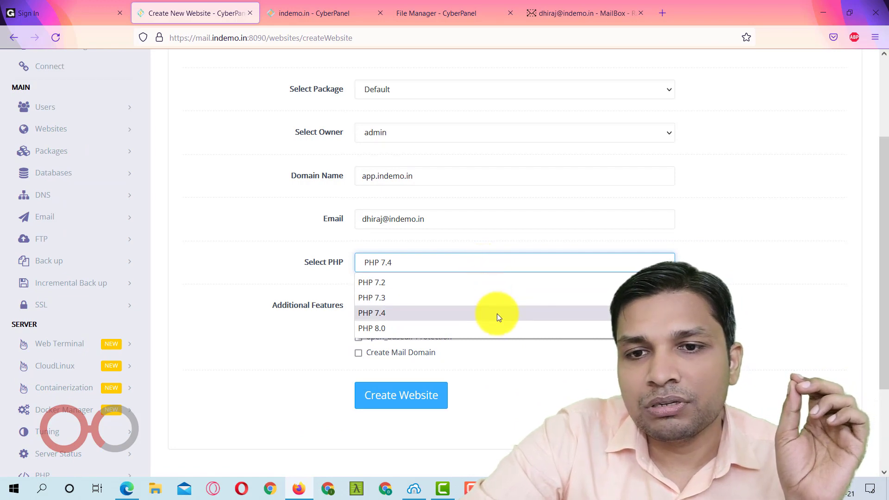
mouse_move(505, 298)
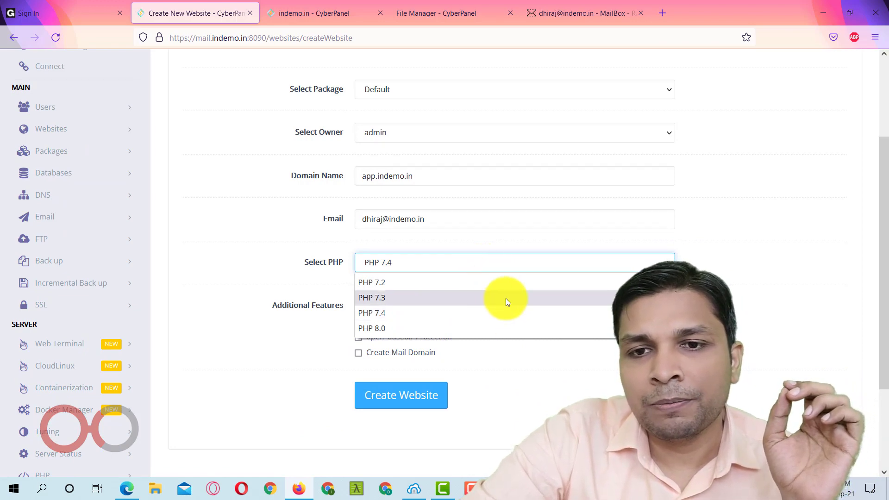
left_click(371, 297)
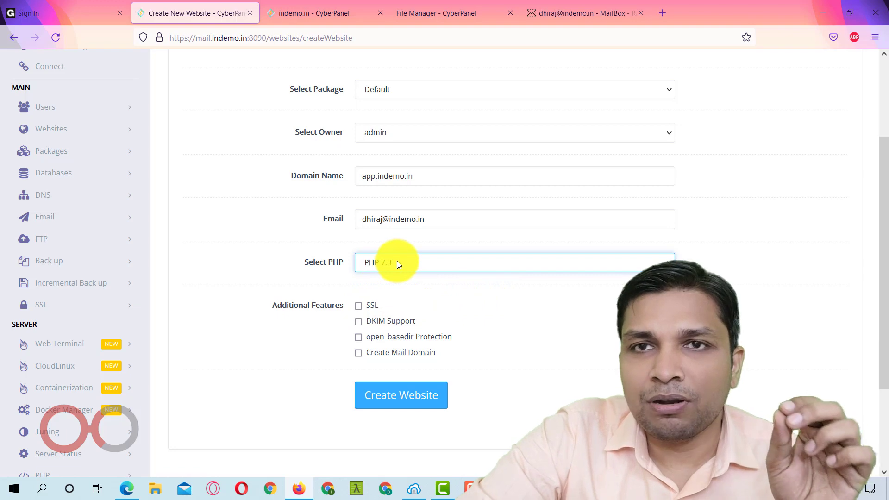
Search Google for mautic, open its documentation, and find the php.ini resource limits article
left_click(662, 13)
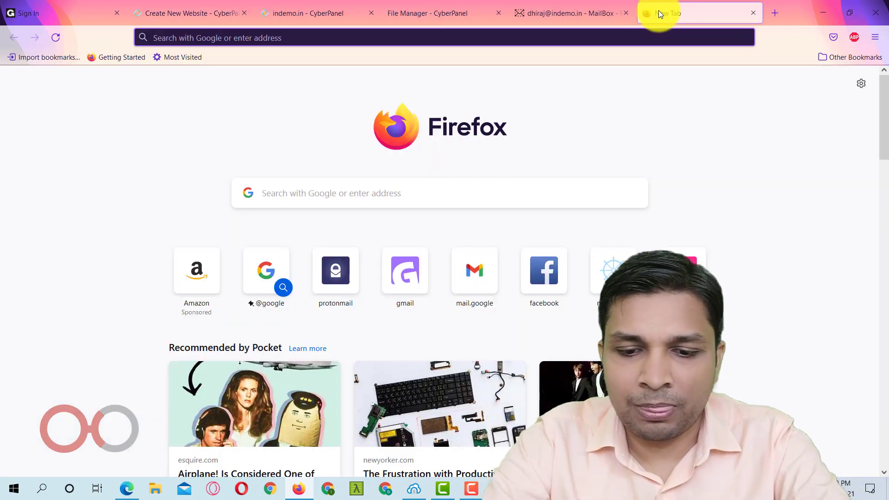
type("mautic+")
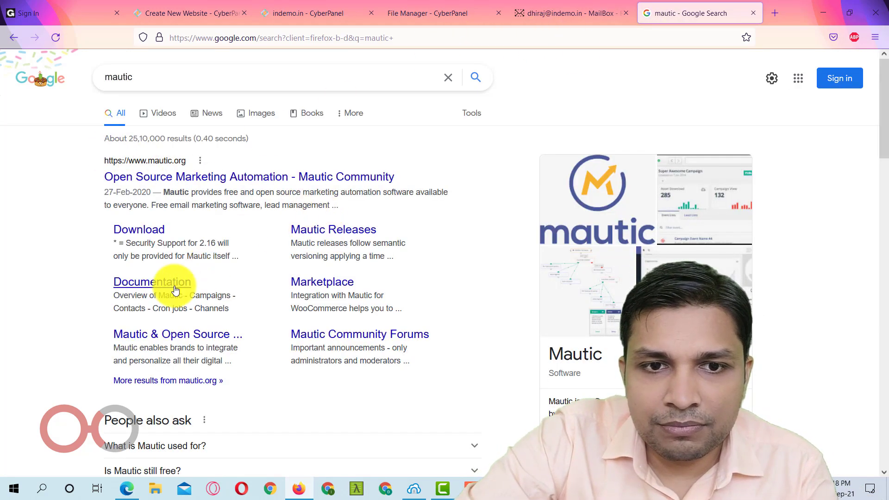
left_click(152, 282)
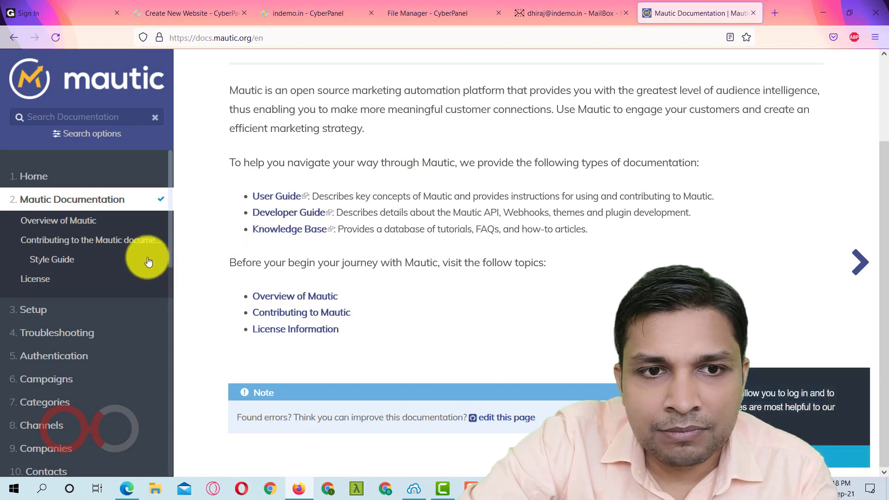
scroll("down", 3)
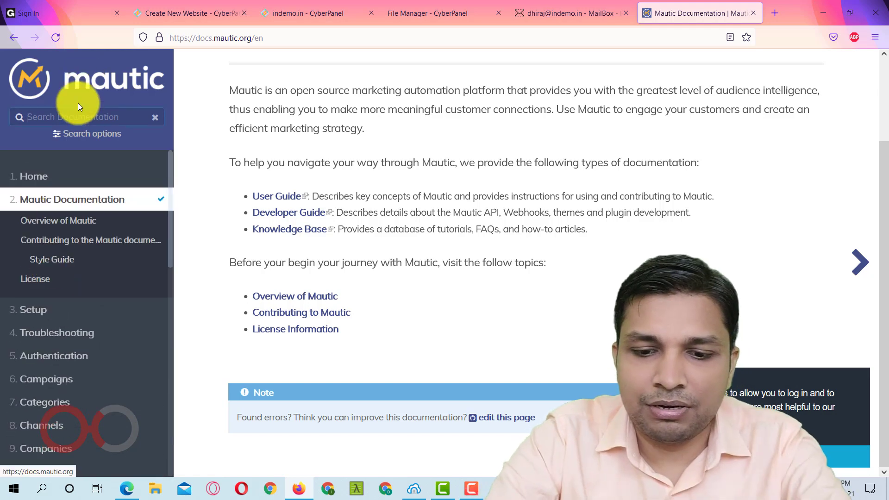
type("php")
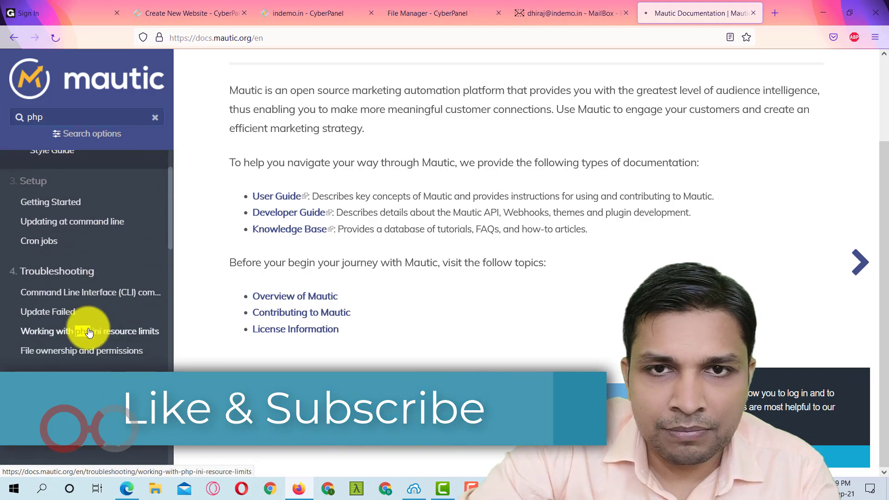
left_click(89, 331)
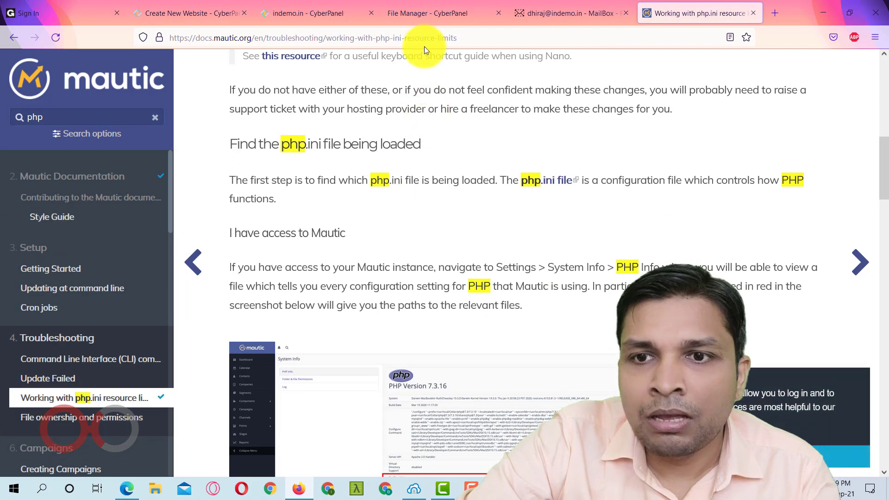
left_click(313, 38)
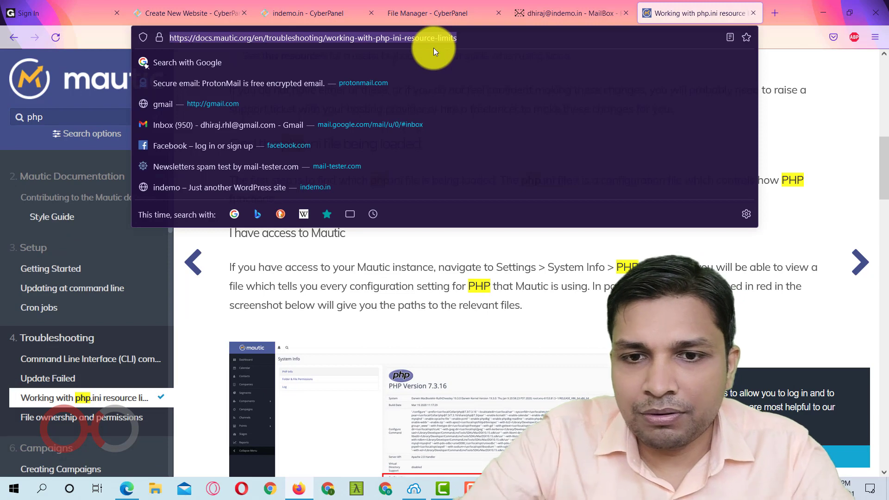
scroll("down", 3)
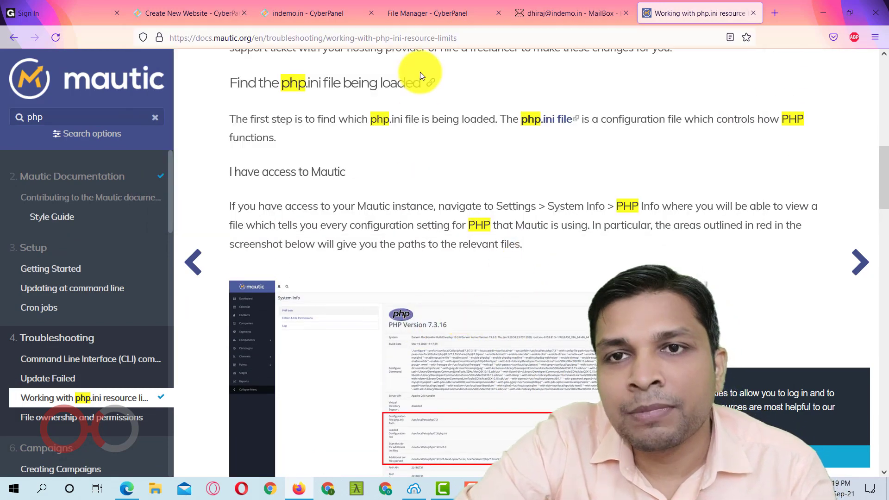
Create app.indemo.in with SSL and open_basedir protection enabled and DKIM off
left_click(189, 12)
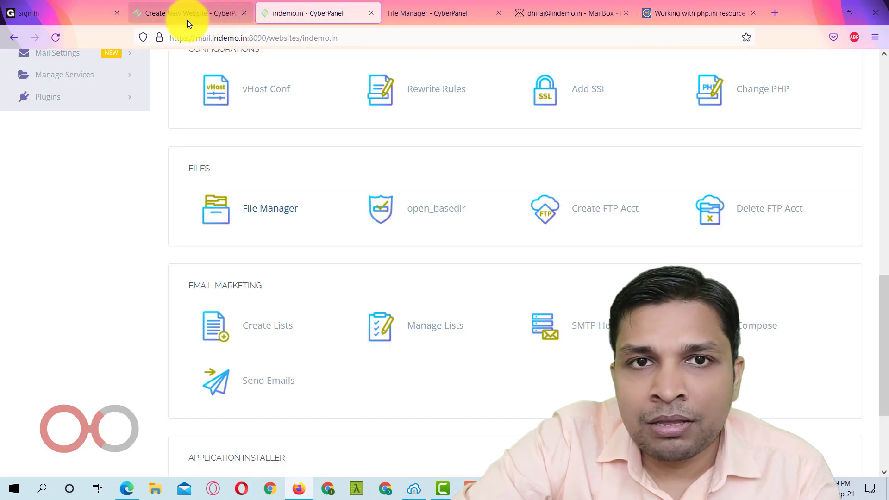
left_click(188, 13)
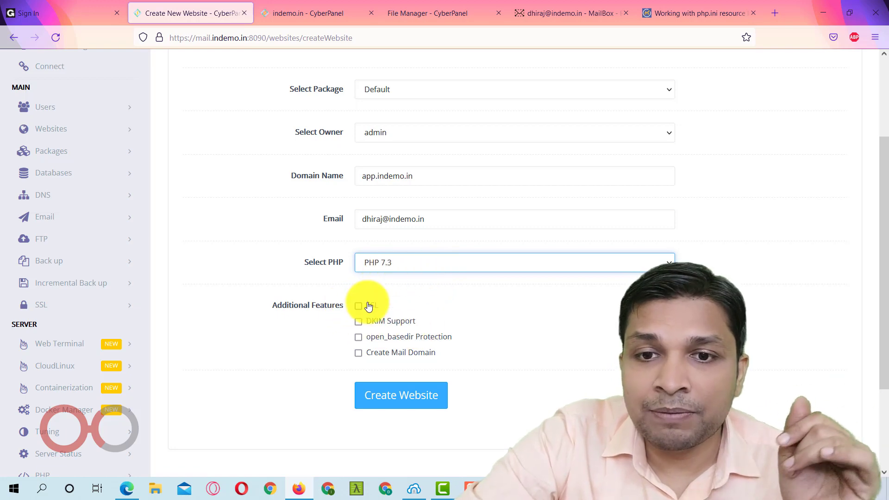
left_click(358, 306)
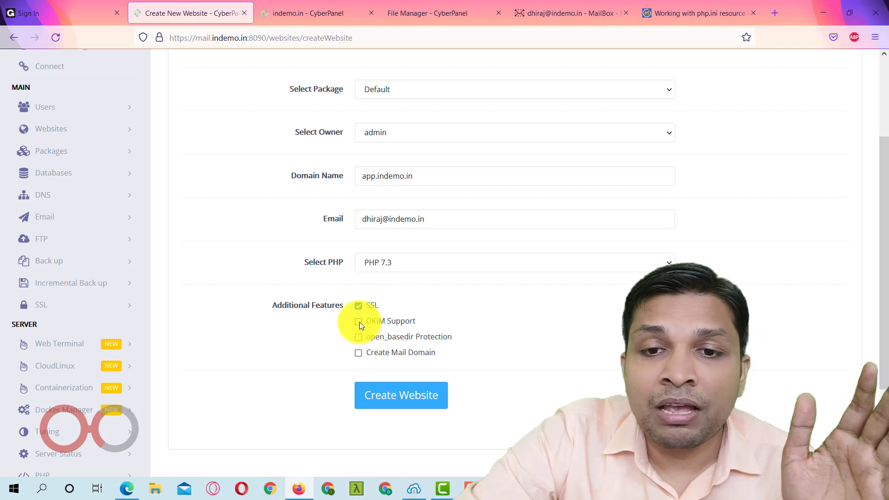
left_click(359, 337)
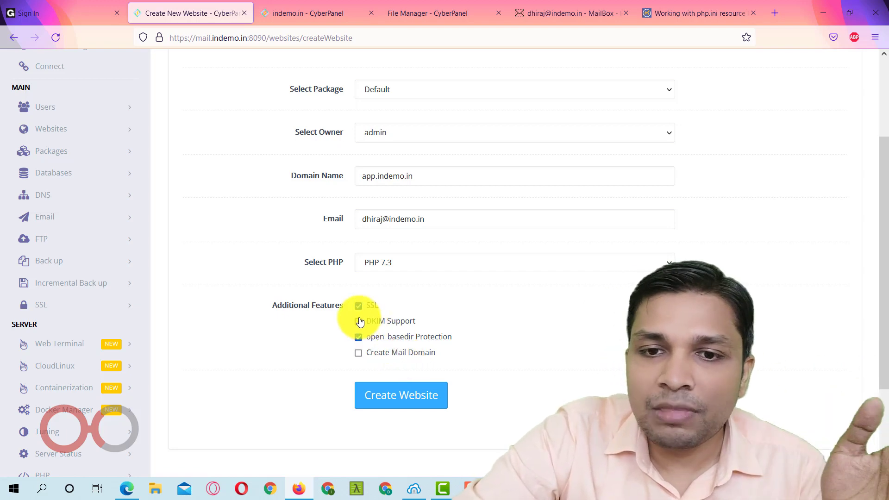
left_click(358, 321)
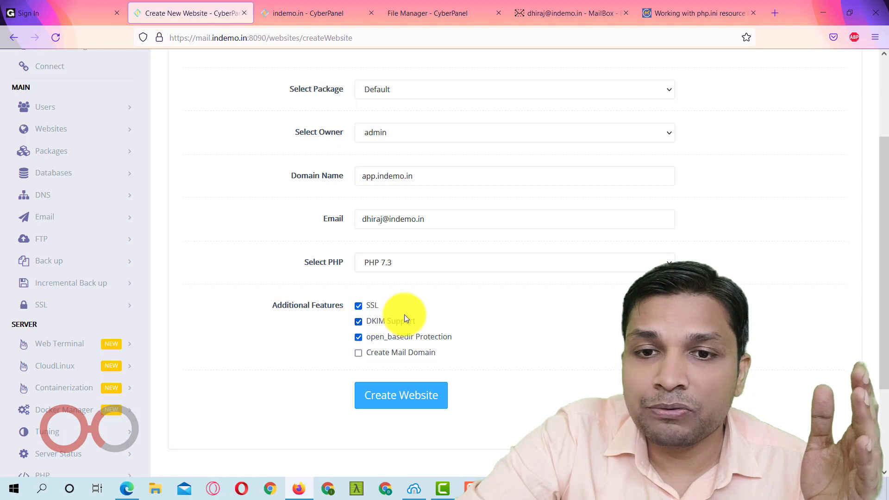
left_click(358, 322)
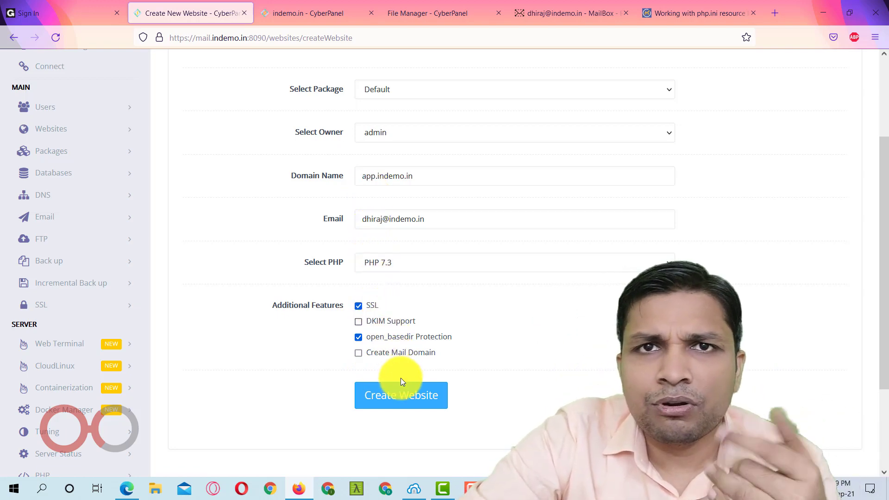
left_click(401, 395)
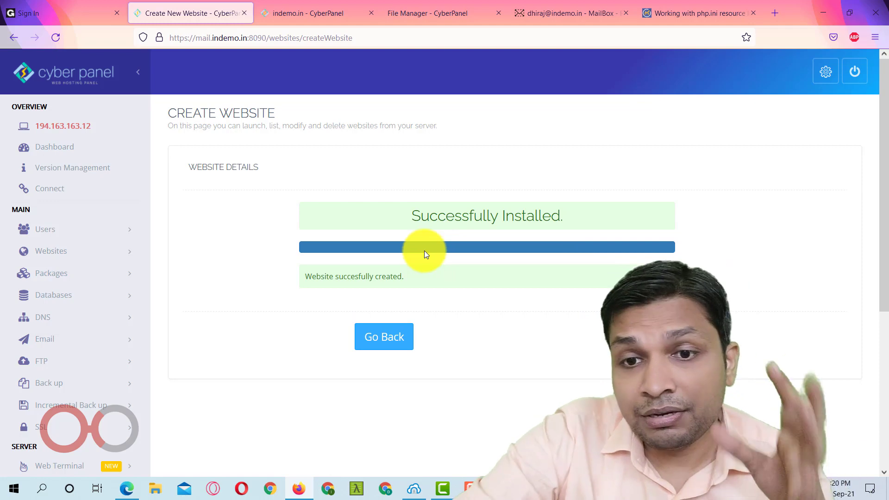
After 'Successfully Installed' appears, go back to the website creation form
left_click(383, 336)
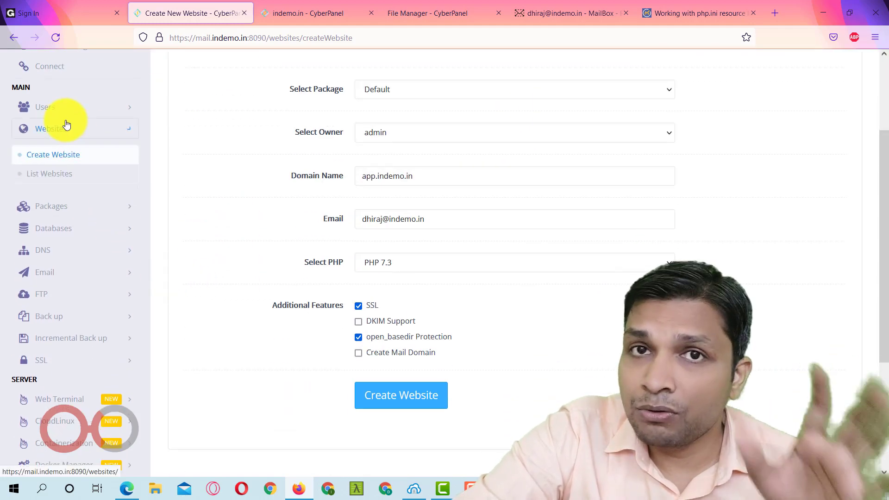
List websites, manage app.indemo.in, and scroll down to the Mautic installer
left_click(51, 129)
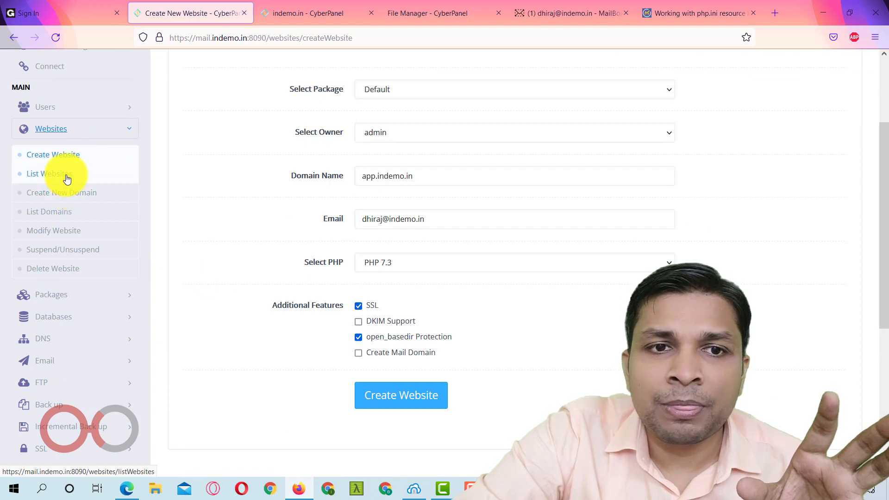
left_click(48, 174)
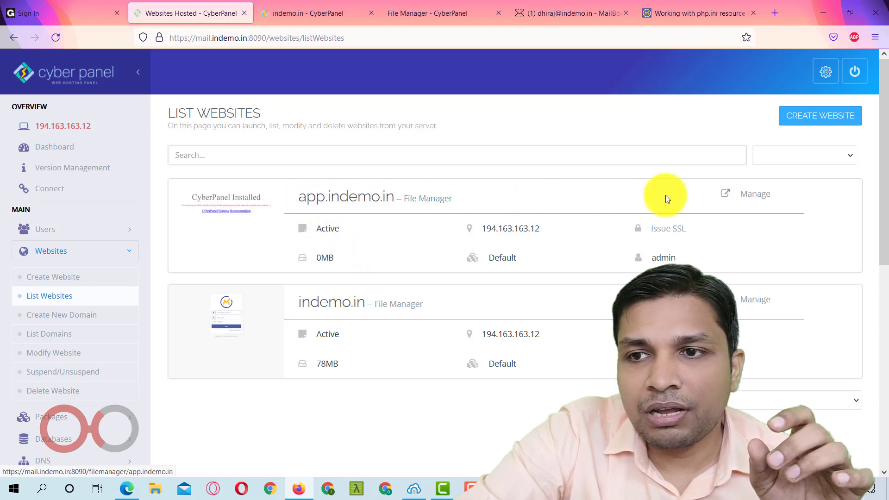
left_click(755, 194)
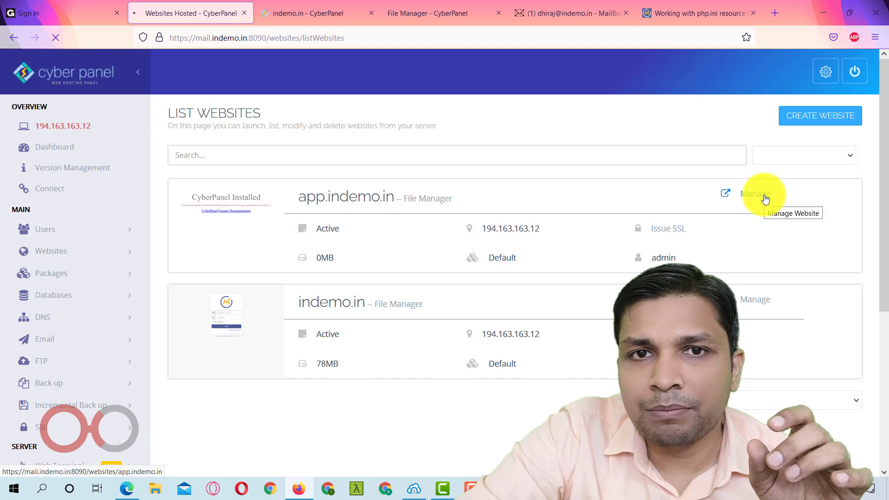
left_click(755, 193)
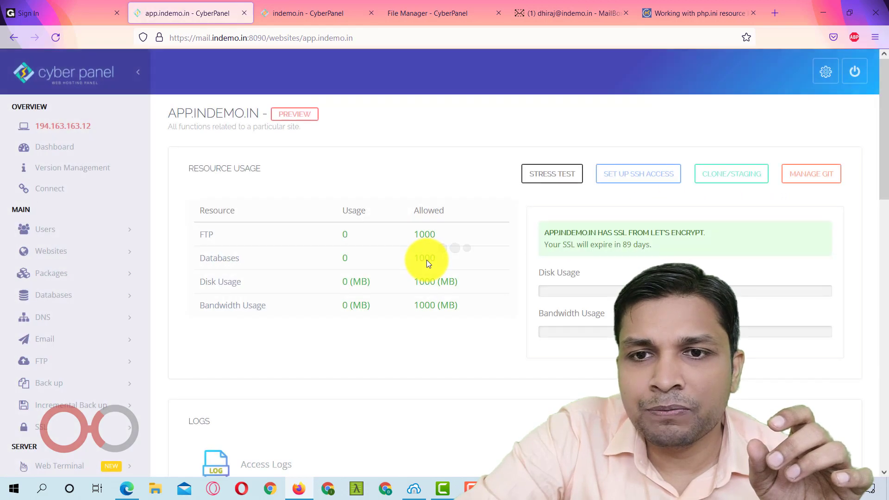
scroll("down", 3)
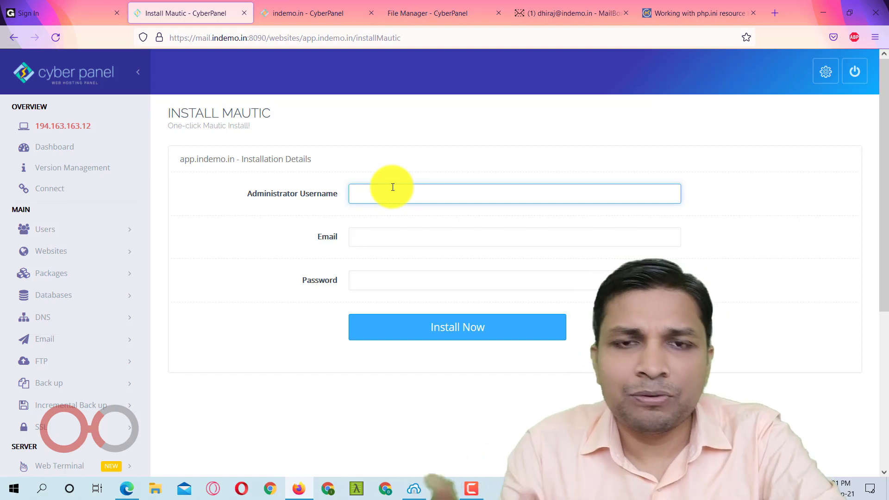
Enter the administrator username and saved email, start the install, and select the app.indemo.in domain
type("d")
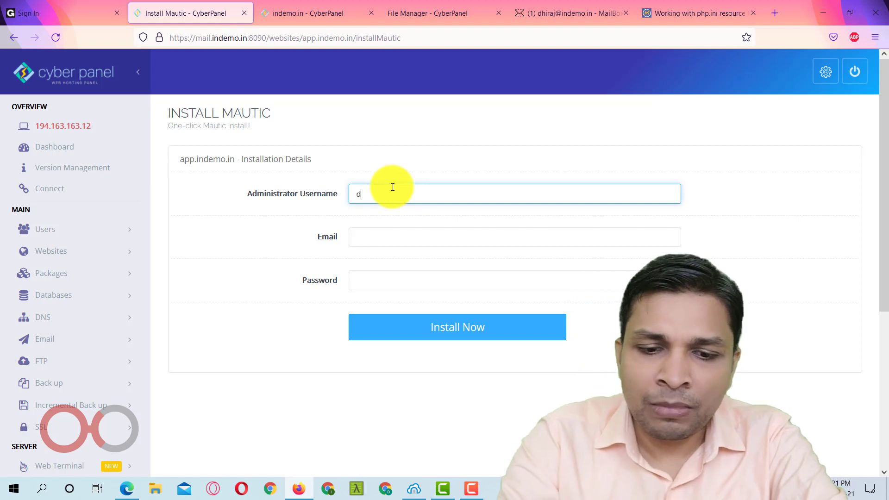
left_click(513, 237)
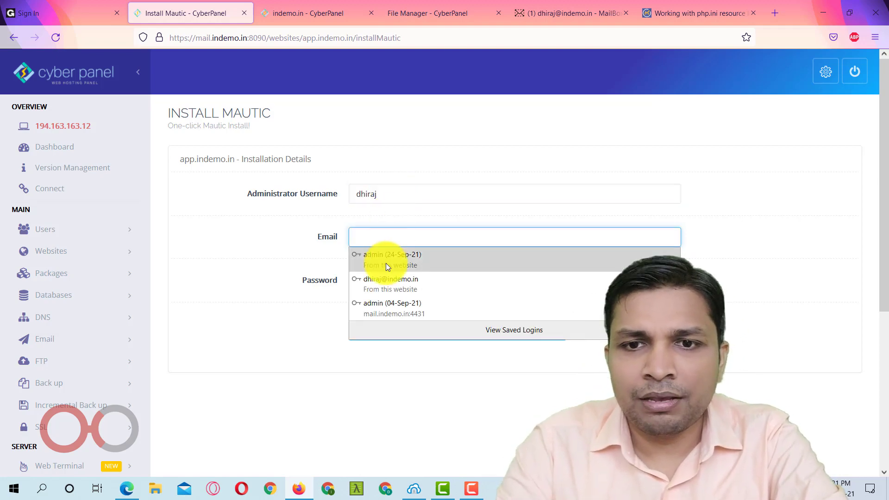
left_click(390, 284)
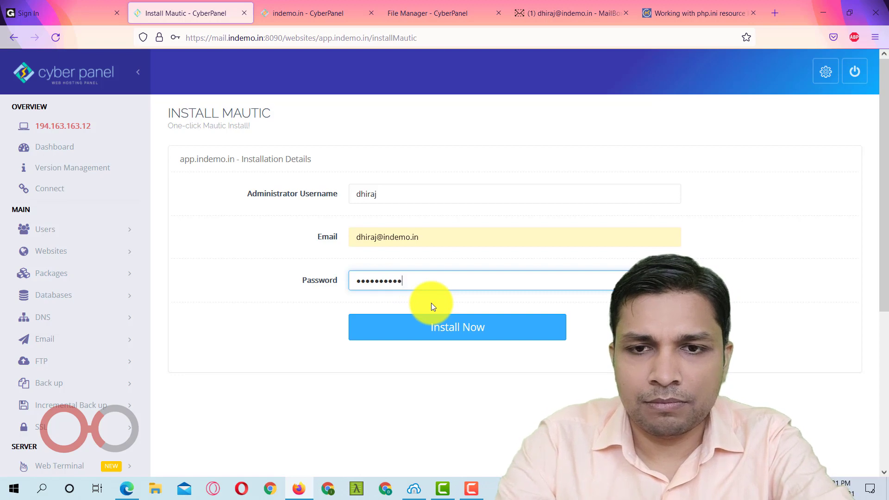
left_click(457, 327)
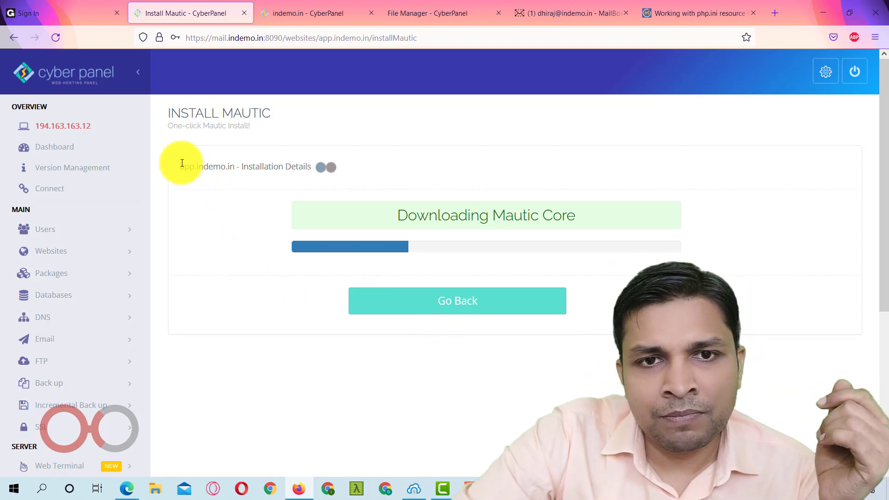
double_click(208, 167)
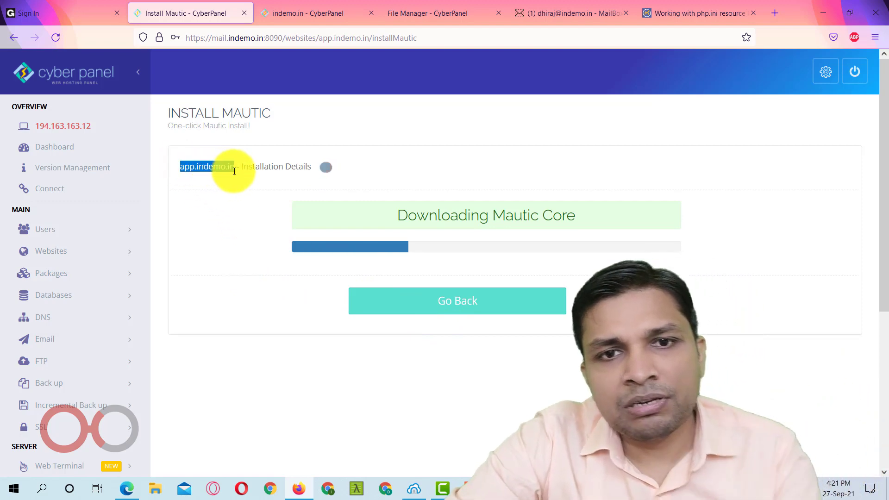
left_click(775, 13)
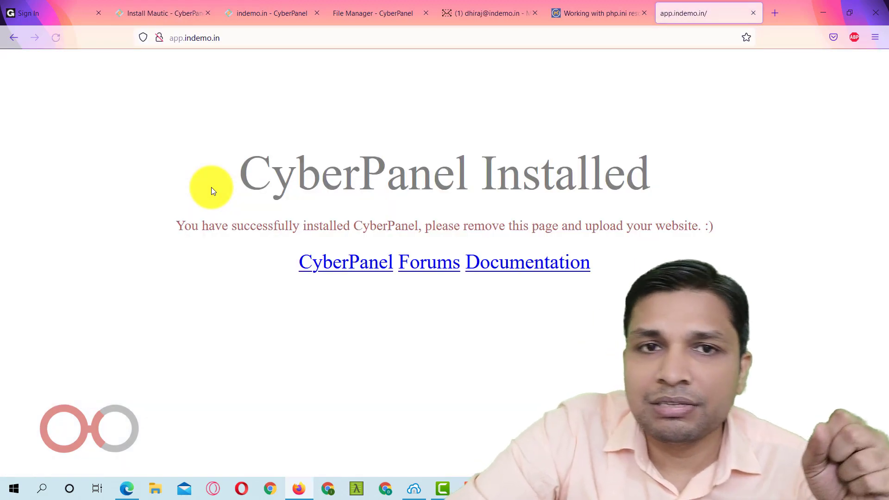
Load app.indemo.in and confirm through the padlock that its connection is secure
left_click(159, 37)
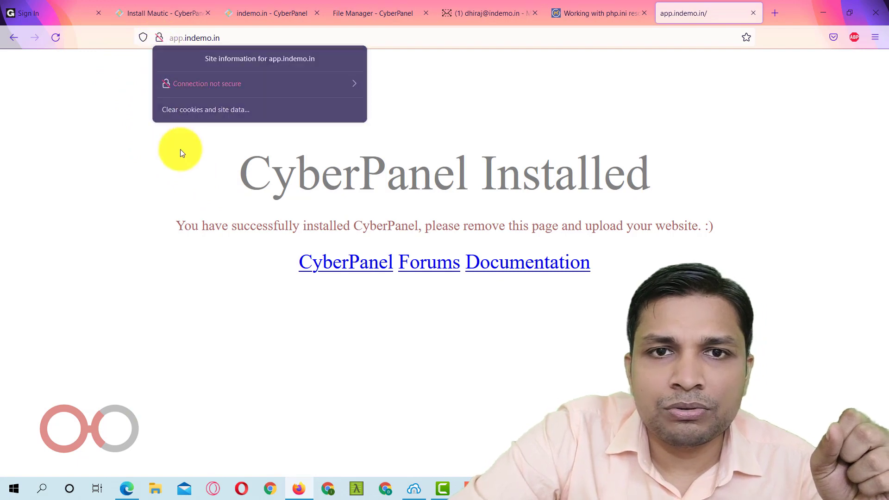
left_click(195, 38)
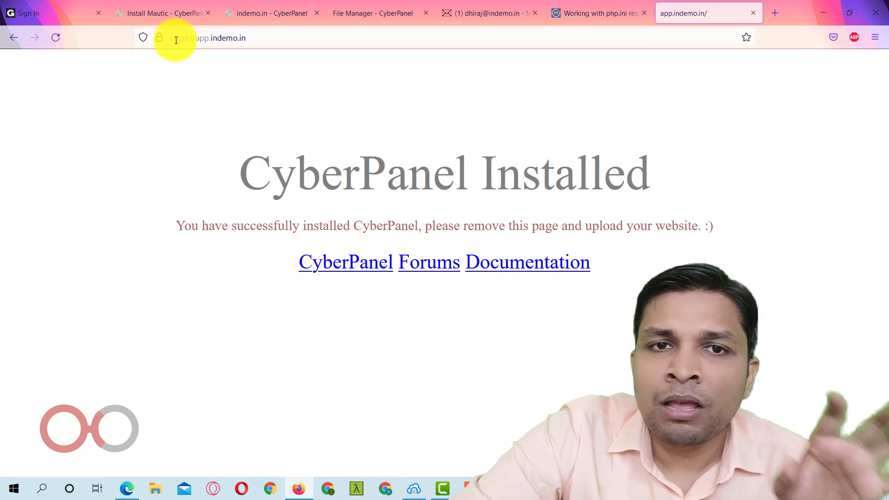
left_click(159, 37)
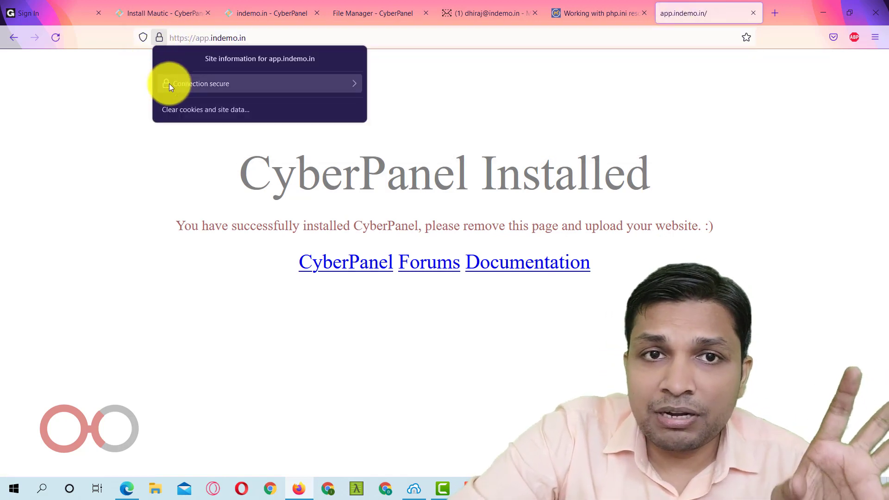
left_click(181, 169)
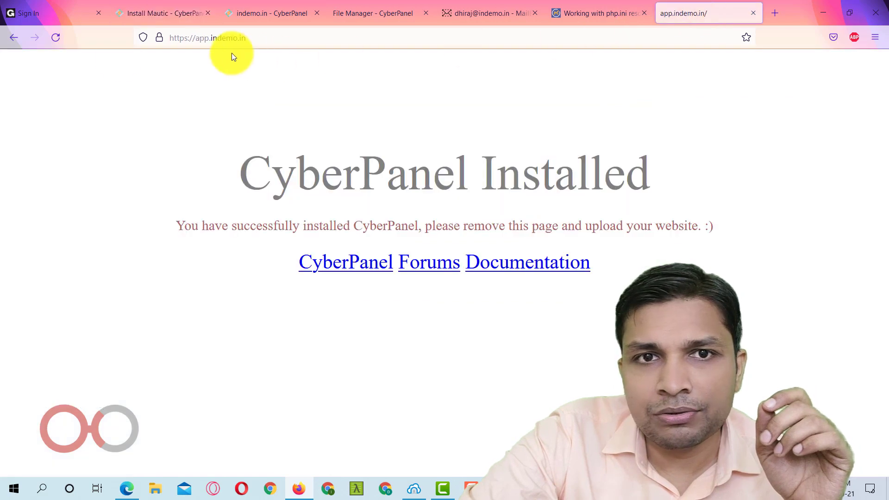
Log in to Mautic at app.indemo.in with the saved admin login after an invalid attempt
left_click(206, 37)
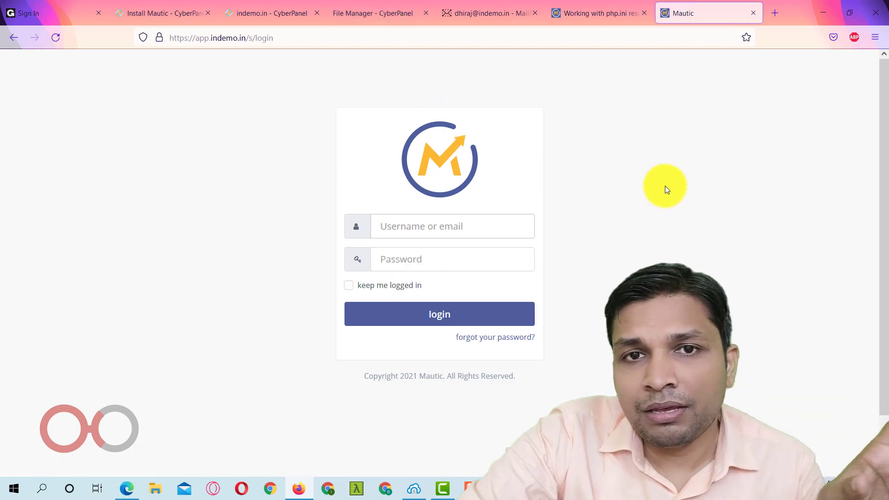
mouse_move(177, 120)
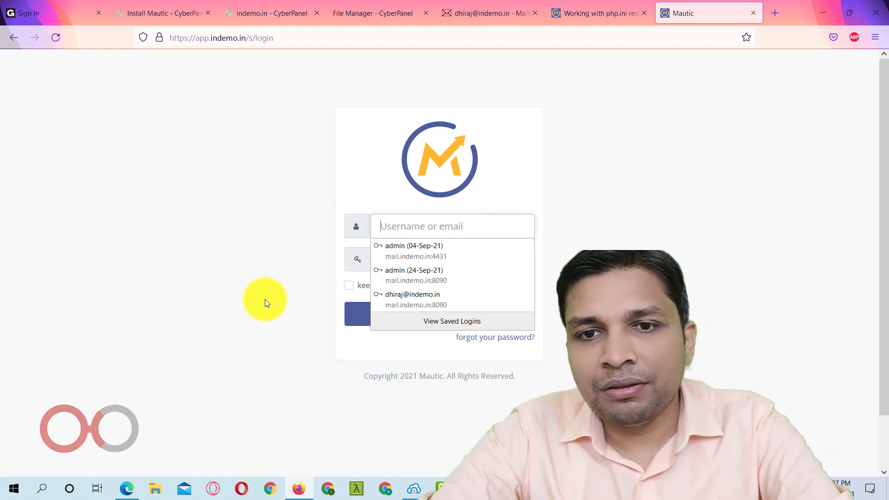
type("dhiraj")
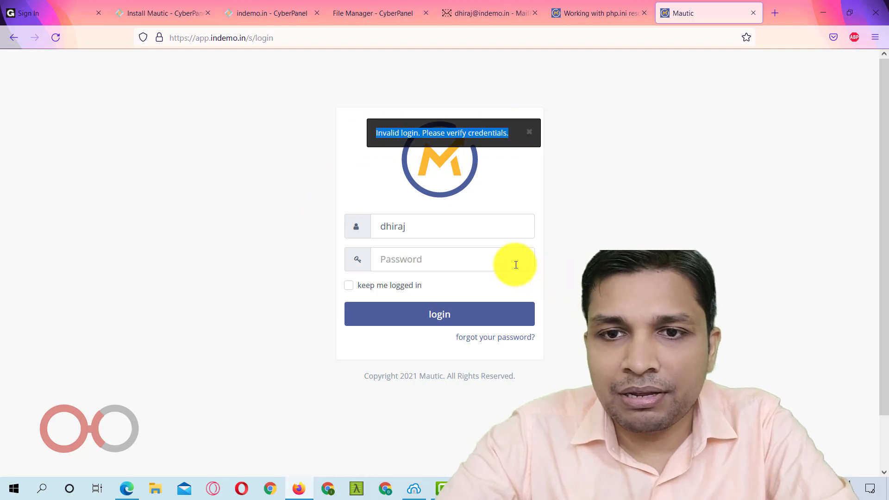
left_click(448, 227)
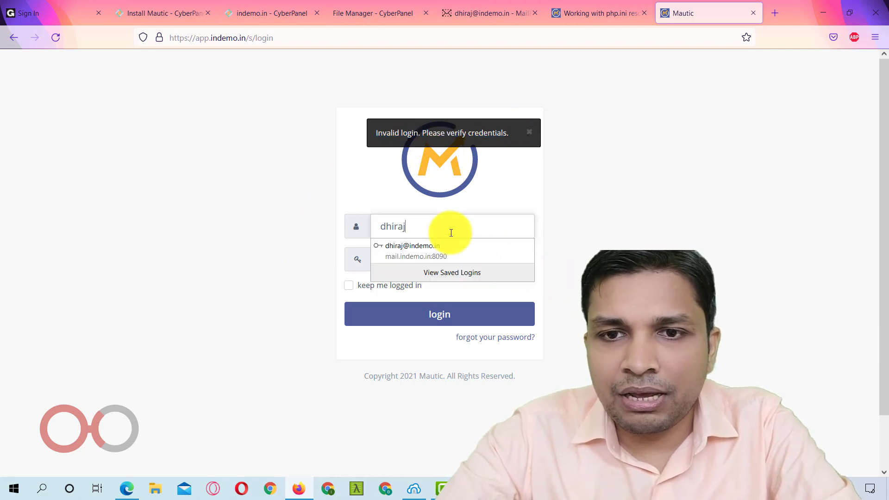
left_click(412, 251)
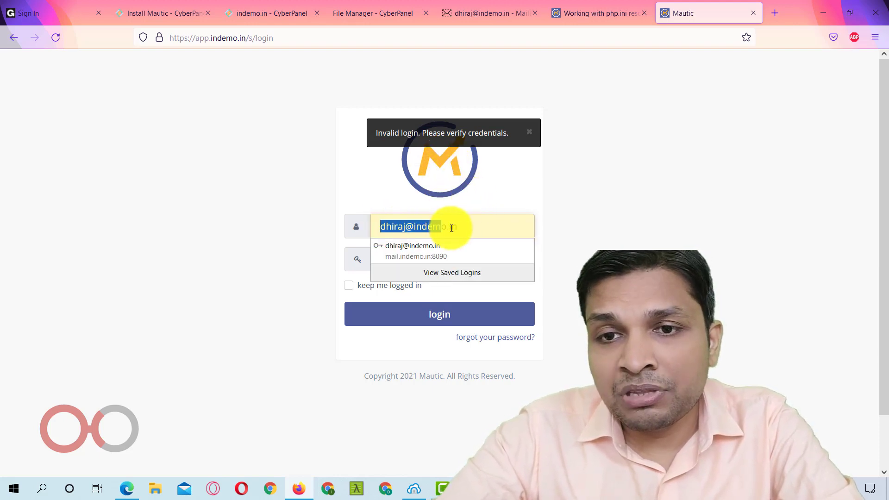
left_click(412, 245)
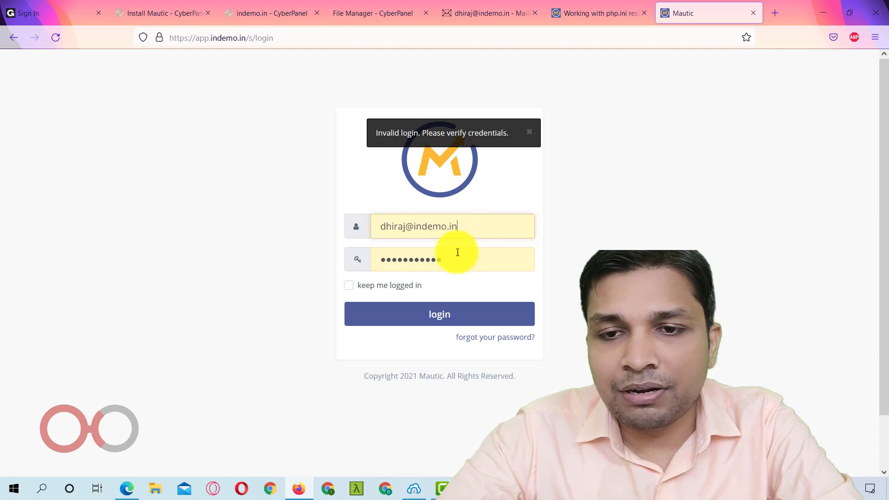
left_click(439, 225)
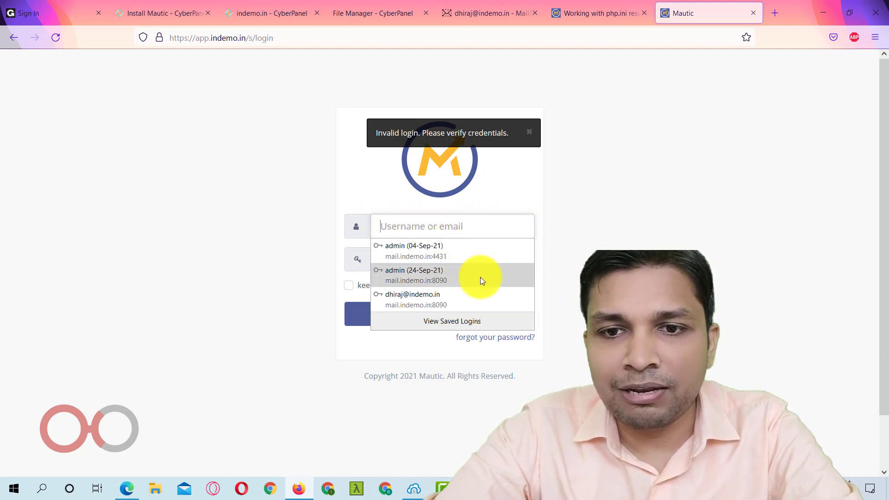
left_click(413, 293)
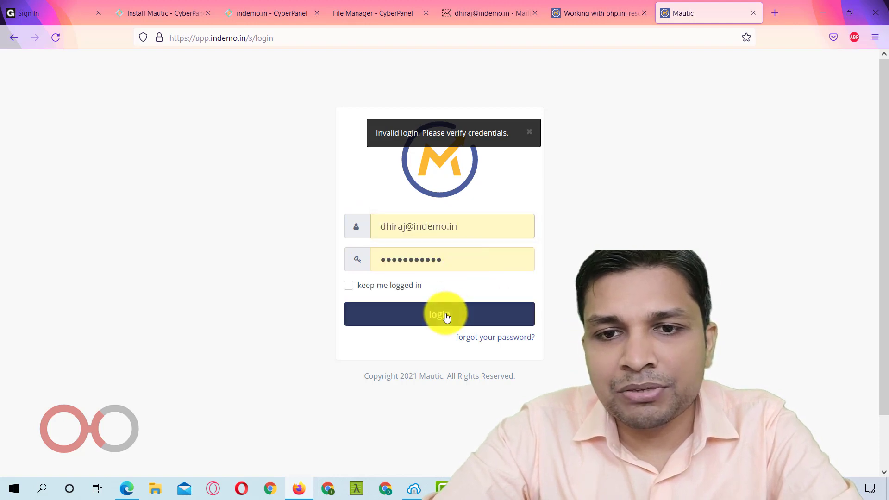
left_click(439, 313)
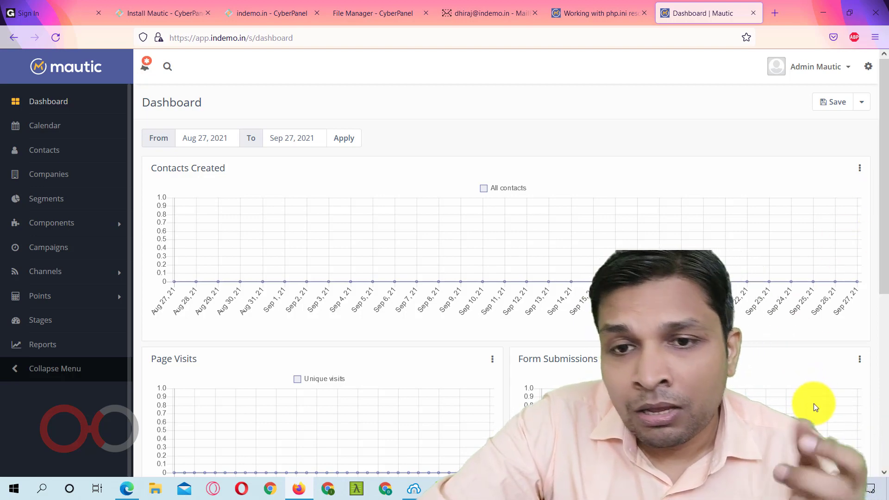
Open Mautic's Configuration page from the settings gear menu
scroll("down", 3)
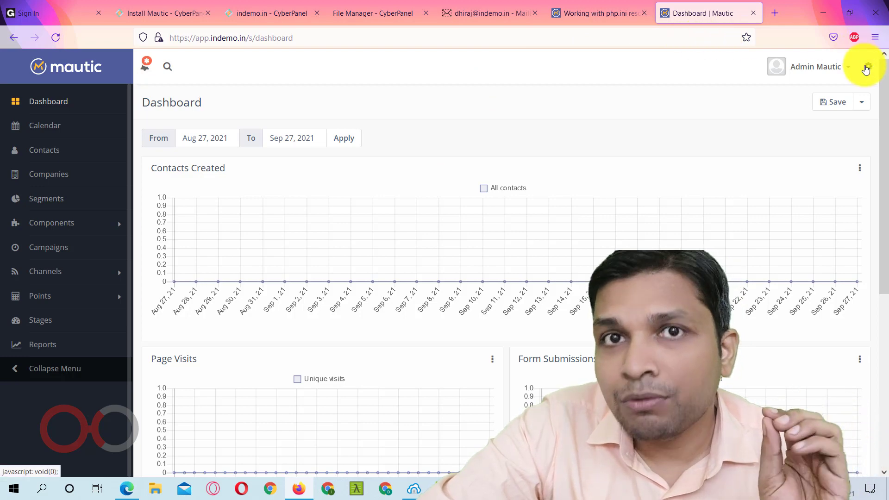
left_click(866, 67)
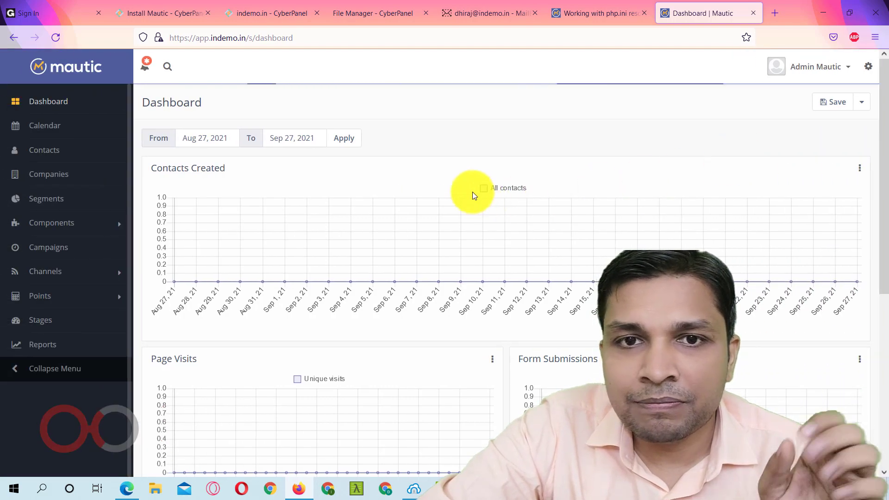
mouse_move(435, 140)
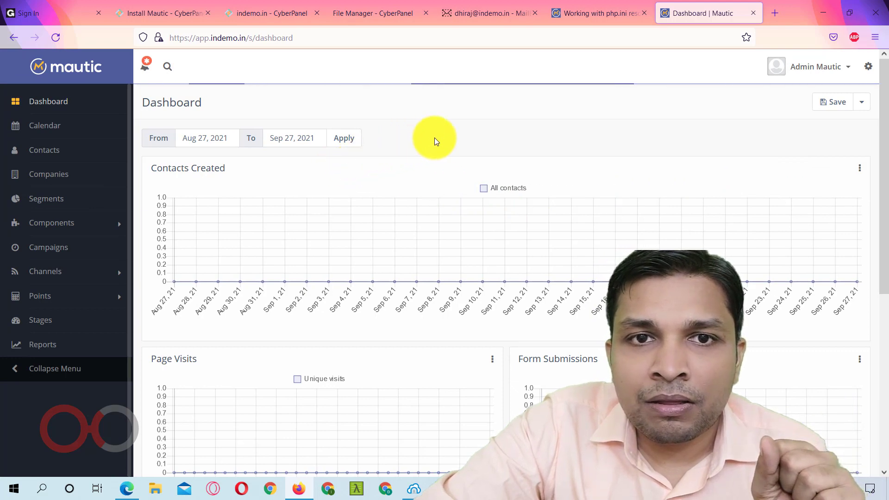
left_click(867, 67)
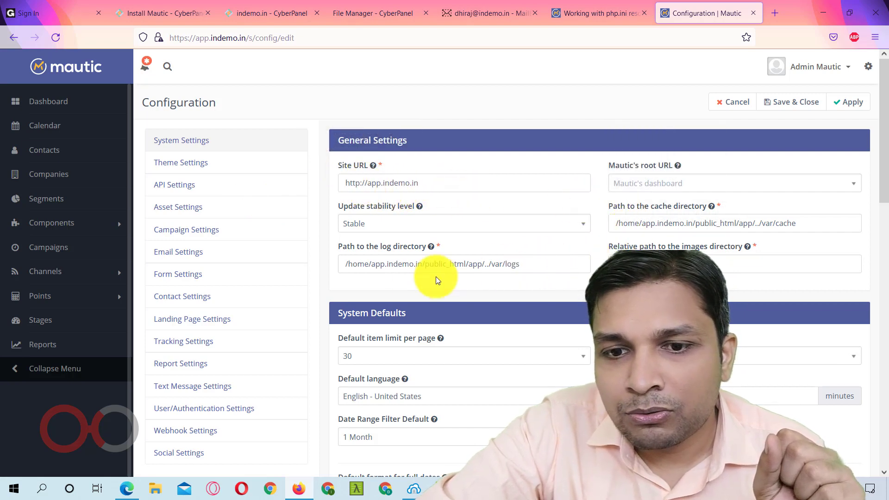
scroll("down", 3)
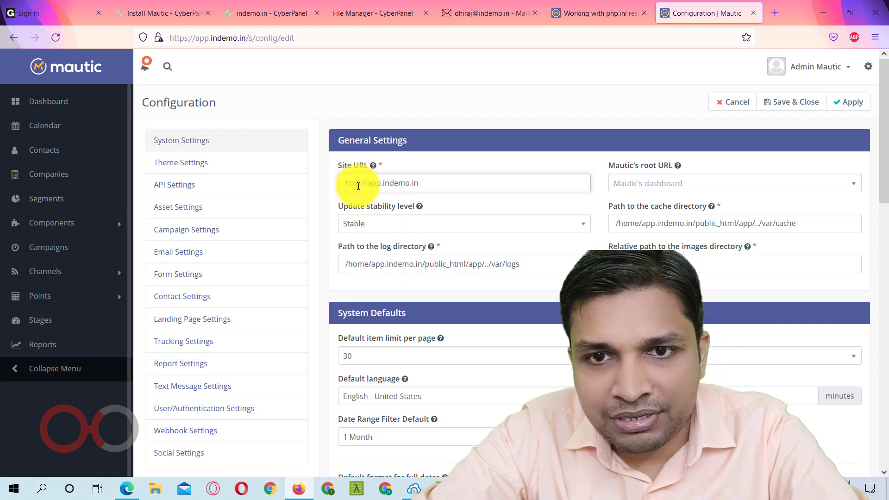
type("https://app.indemo.in")
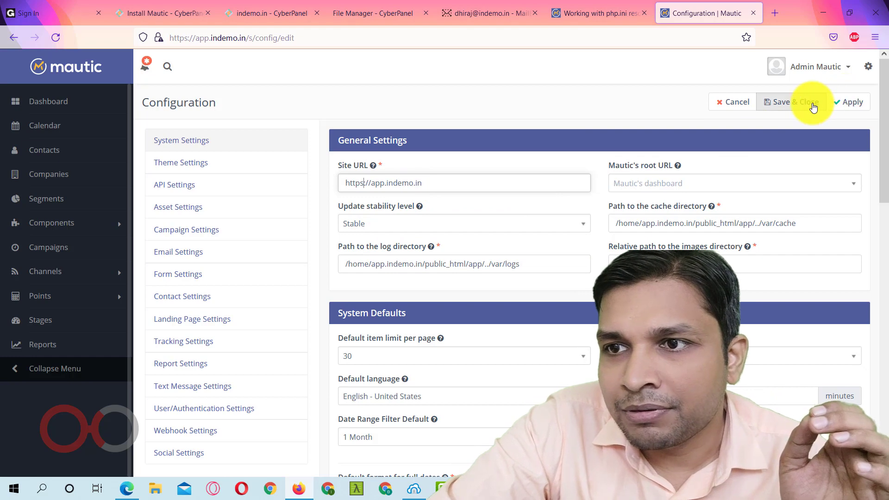
left_click(791, 102)
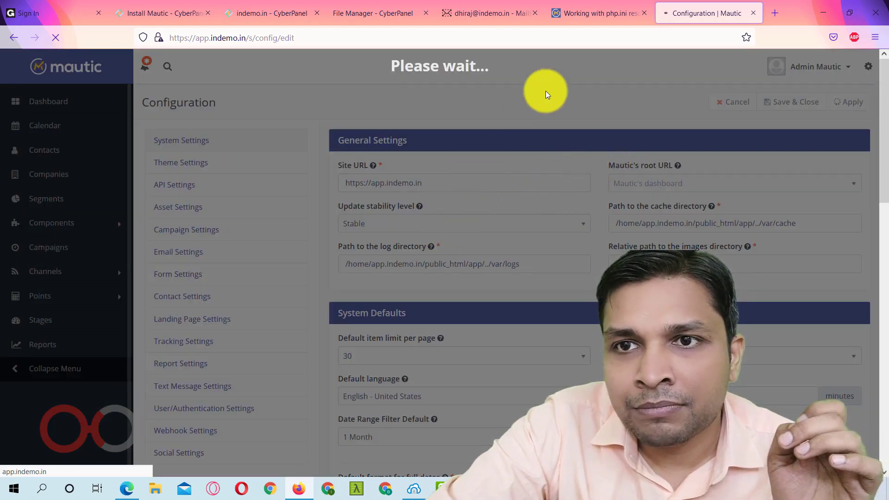
left_click(848, 102)
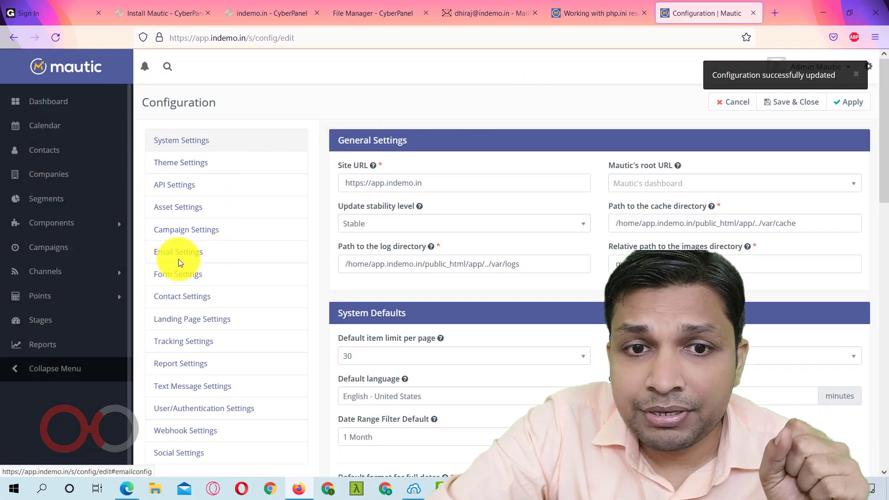
Open Email Settings and set 'Name to send mail as' to indemo mautic
left_click(178, 251)
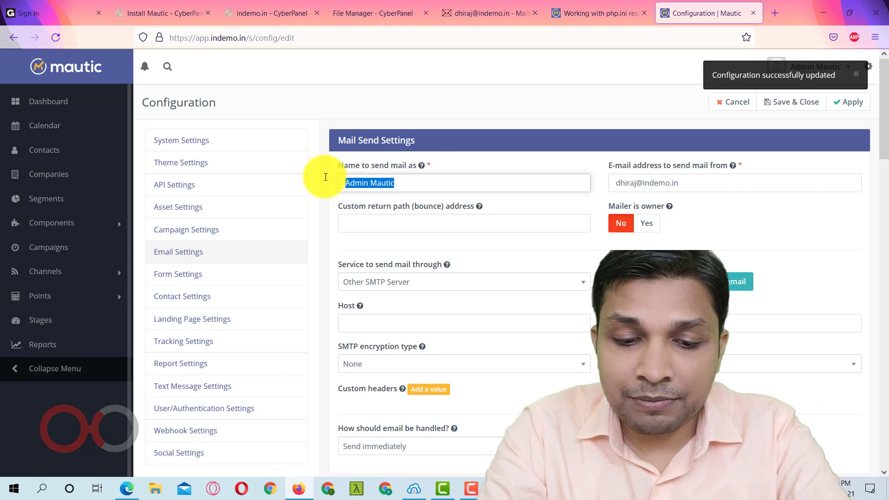
type("idem")
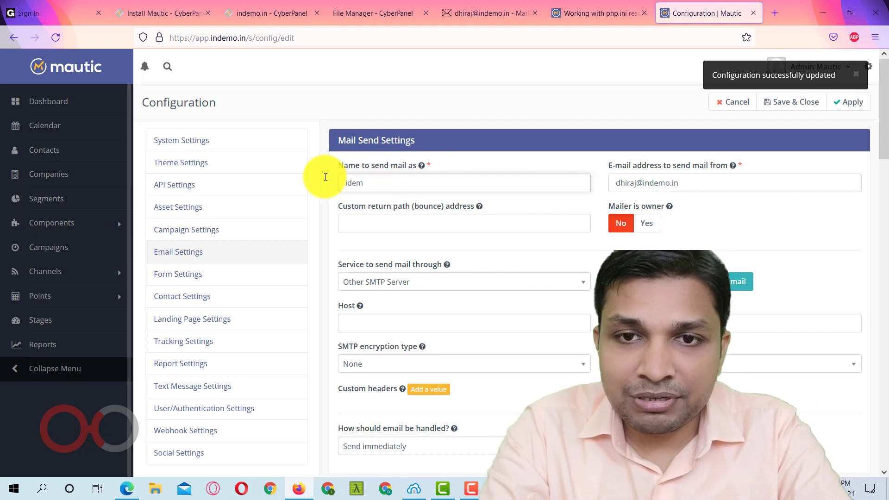
type("indemo")
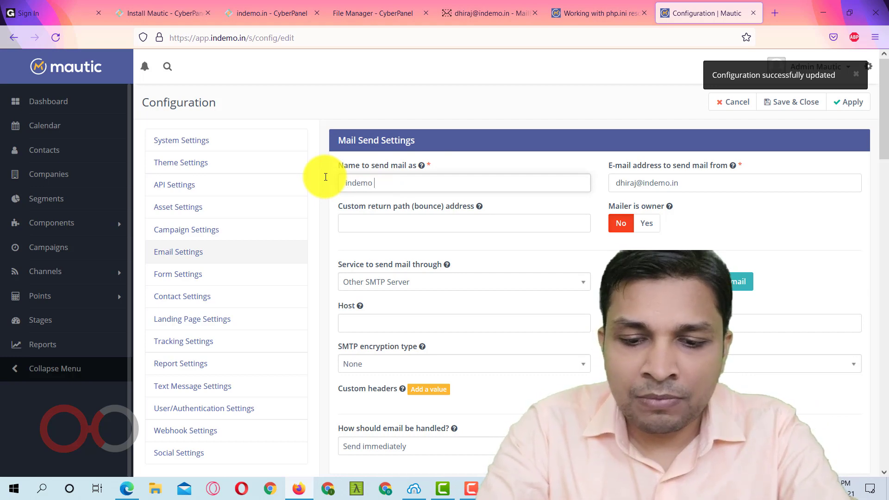
type("mautic")
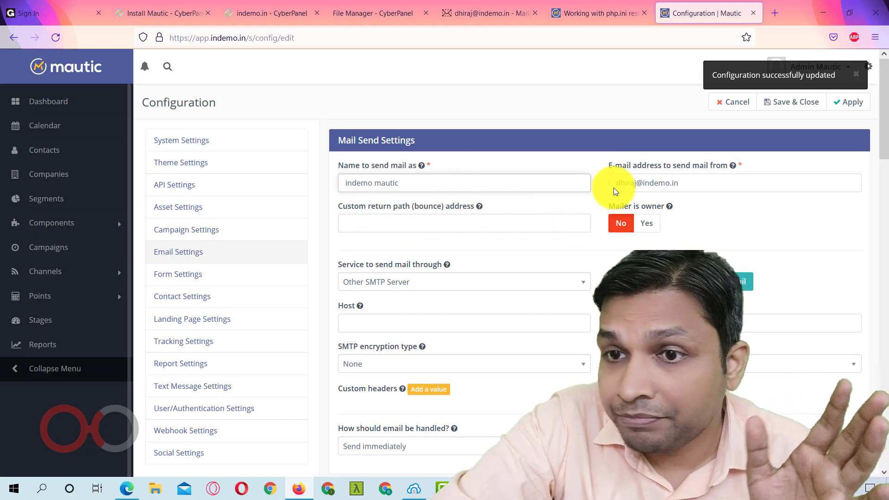
scroll("down", 3)
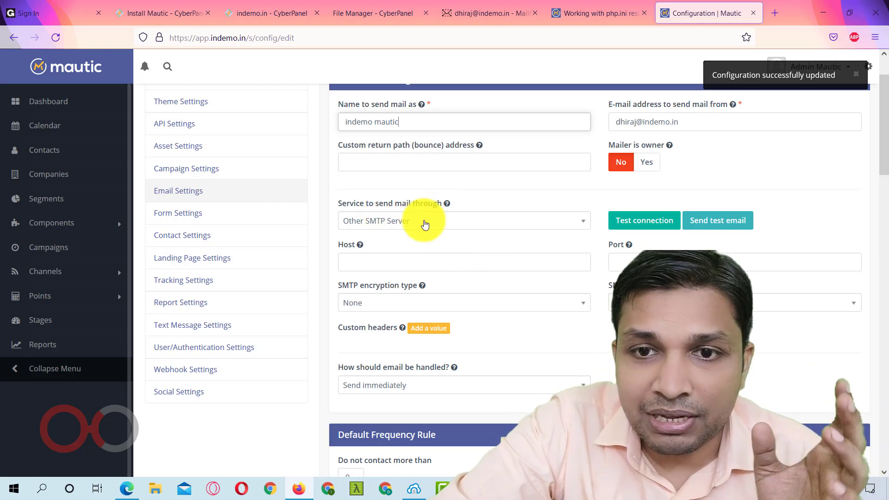
left_click(463, 220)
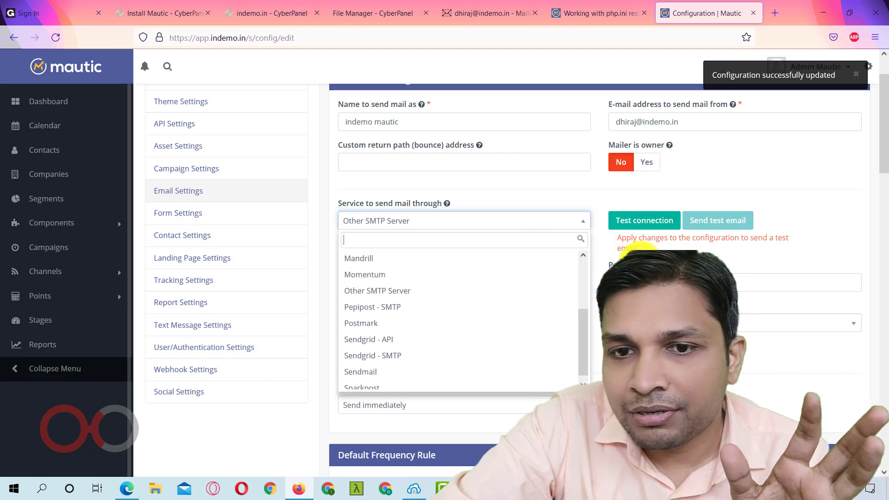
mouse_move(462, 339)
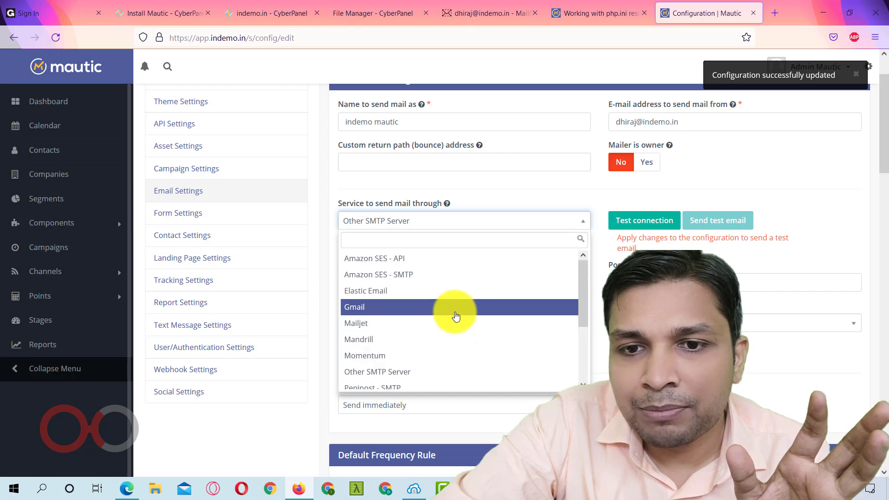
left_click(354, 307)
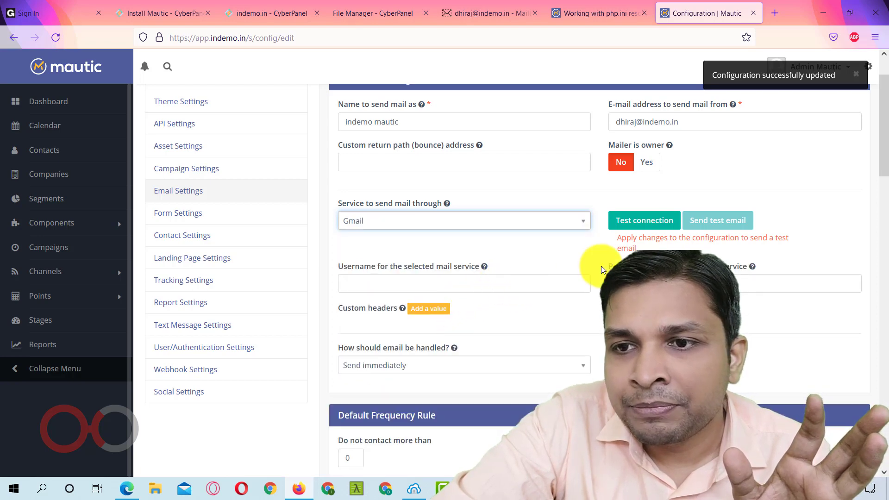
mouse_move(377, 268)
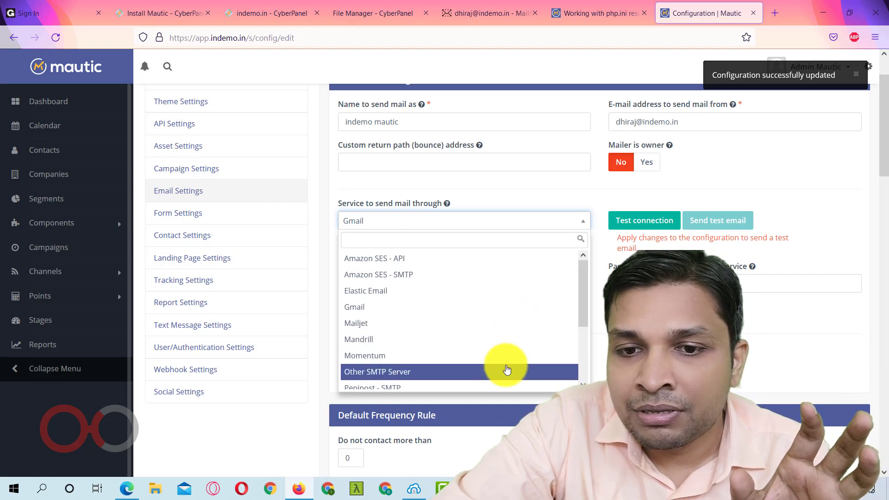
left_click(377, 371)
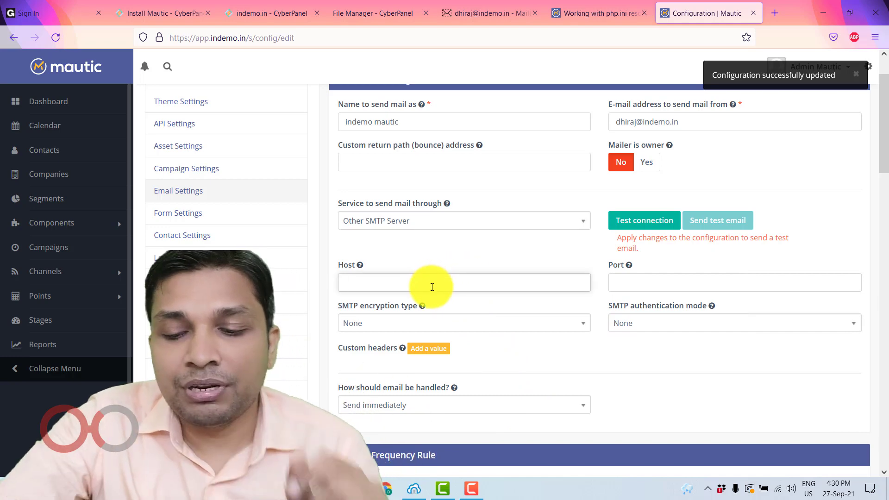
type("mail.indemo.in")
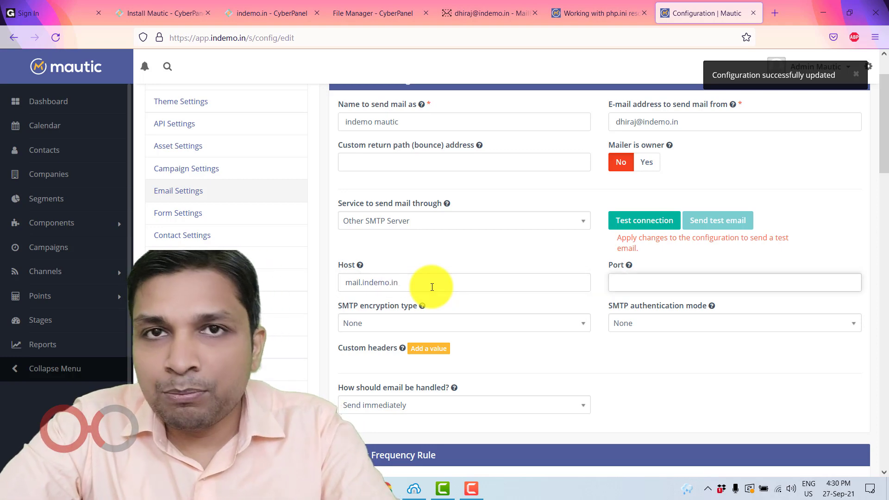
type("5")
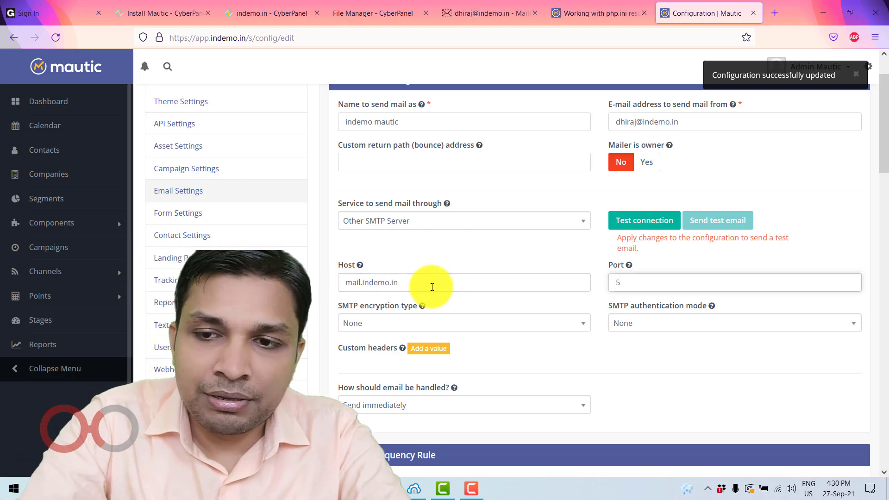
type("465")
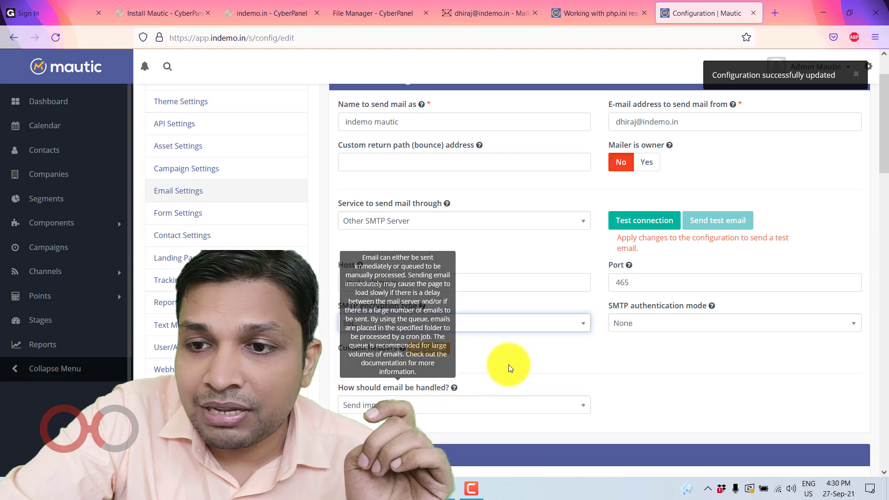
left_click(732, 323)
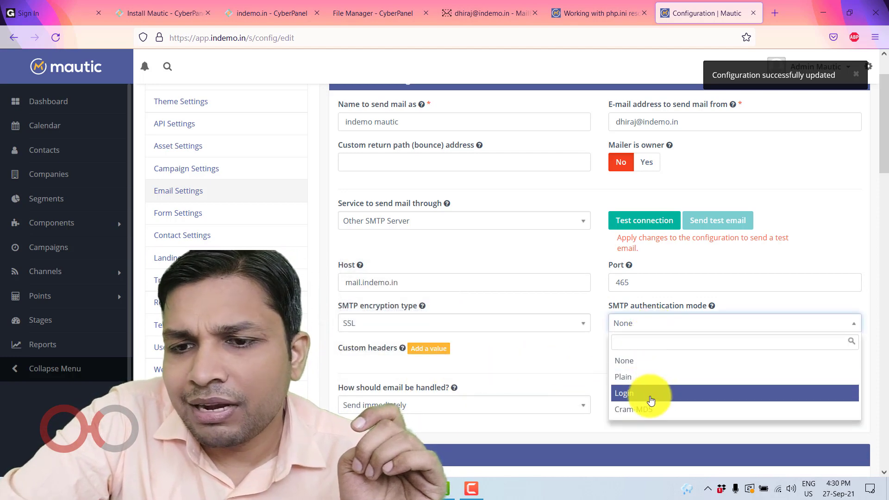
left_click(624, 393)
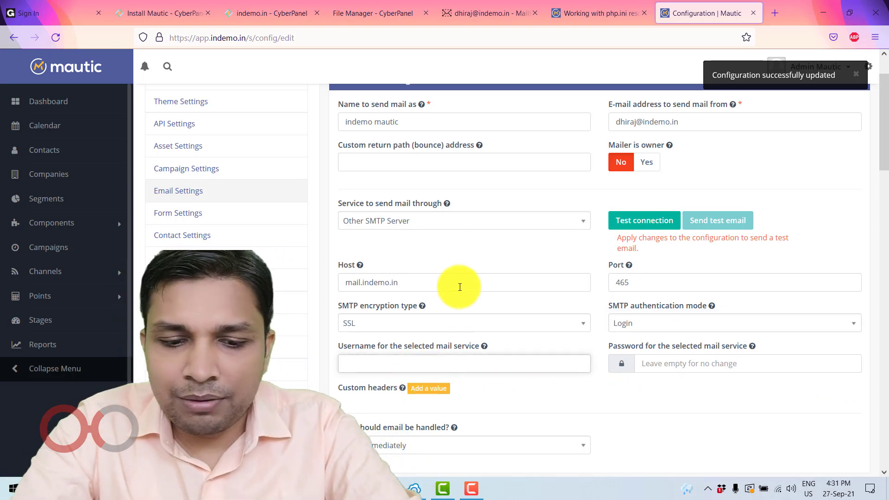
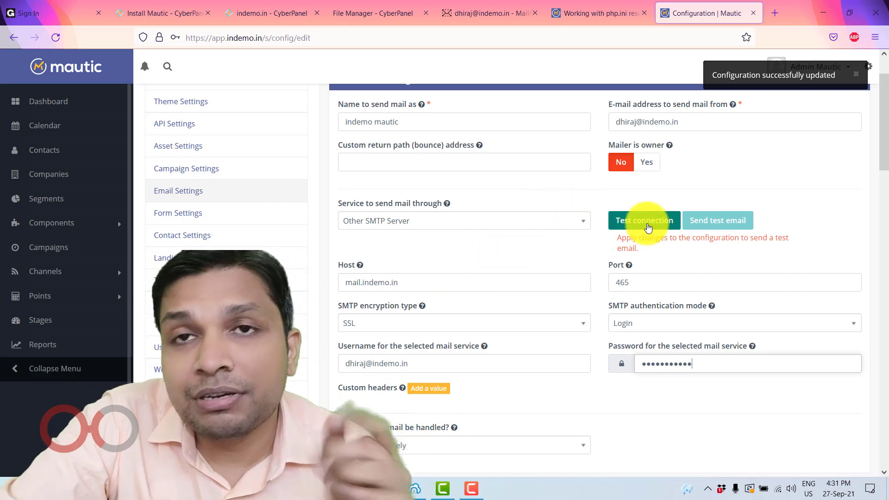
Test the SMTP connection, then apply the email settings, declining Firefox's save-login prompt
left_click(644, 220)
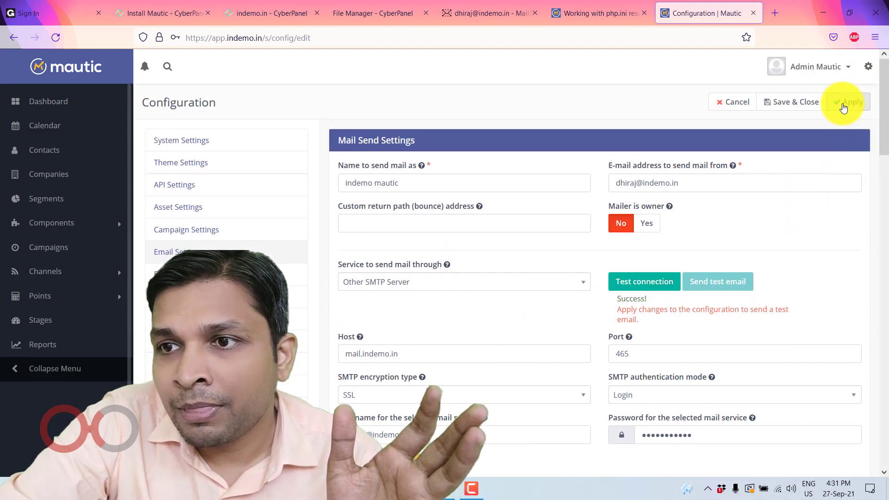
left_click(846, 101)
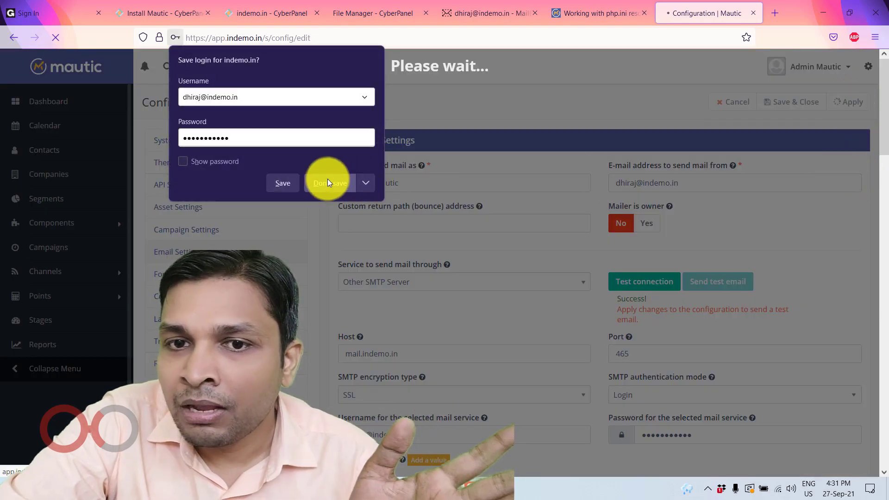
left_click(329, 182)
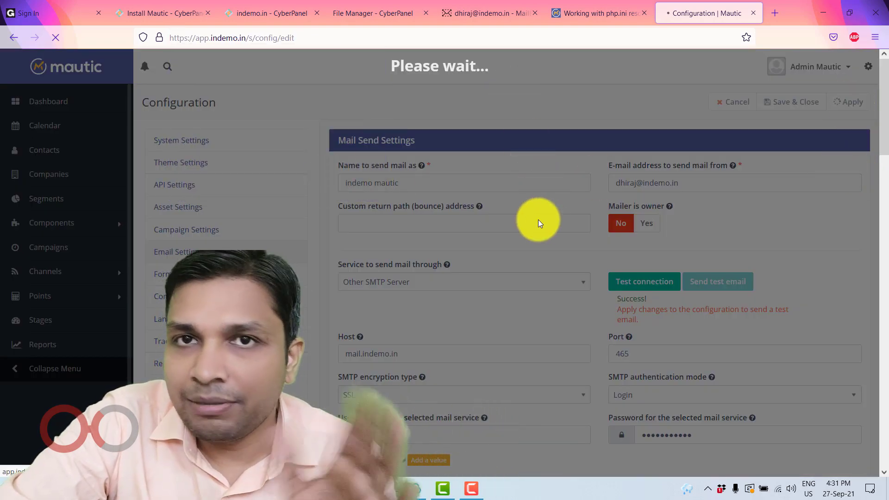
left_click(849, 101)
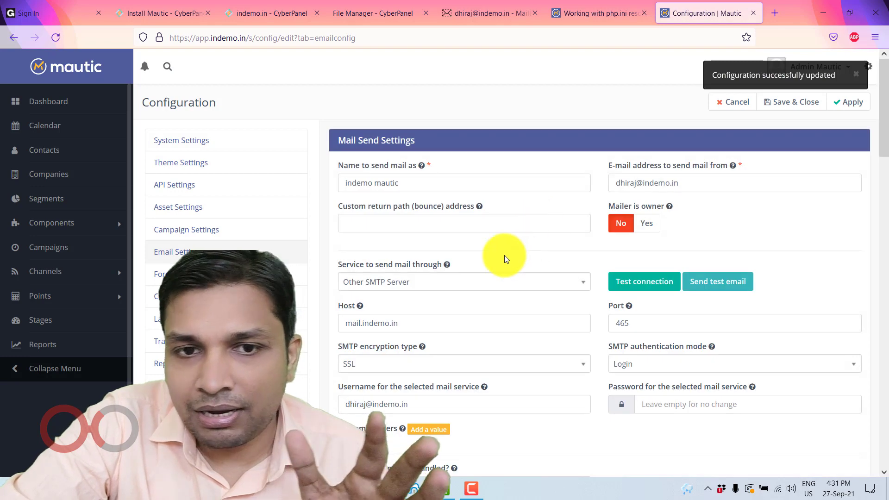
scroll("down", 3)
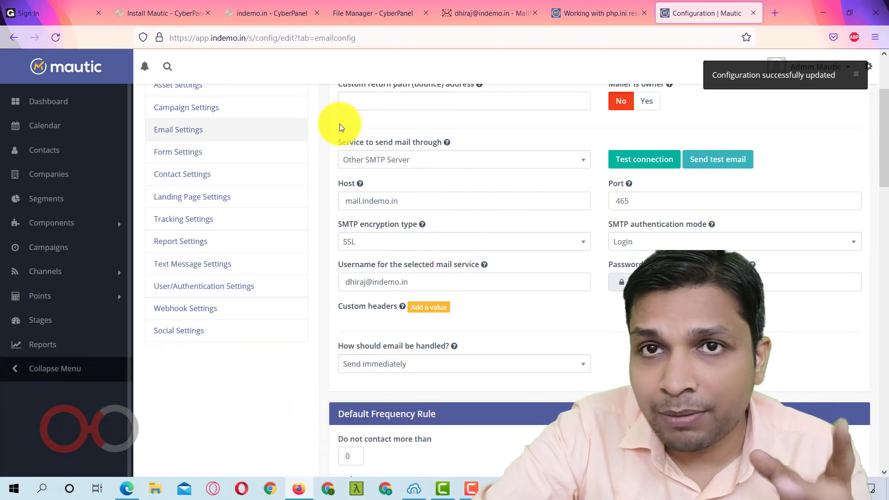
List CyberPanel email accounts for indemo.in and scroll to the SMTP port details
left_click(267, 13)
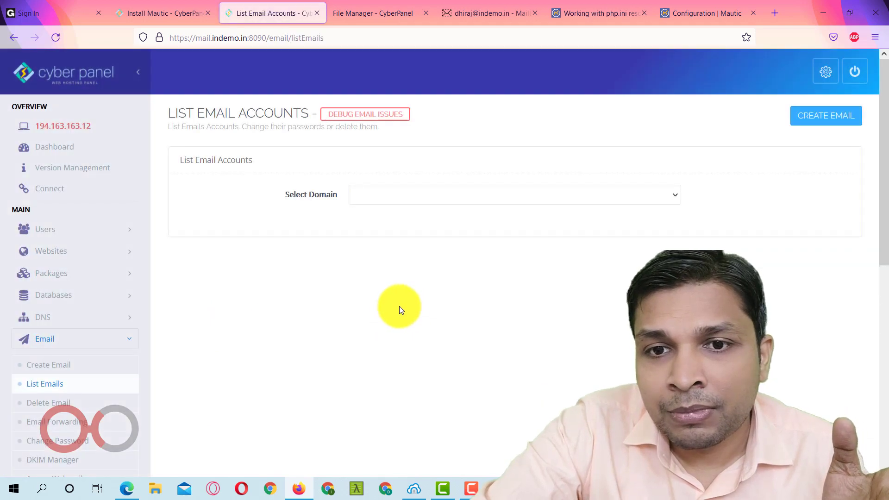
left_click(513, 195)
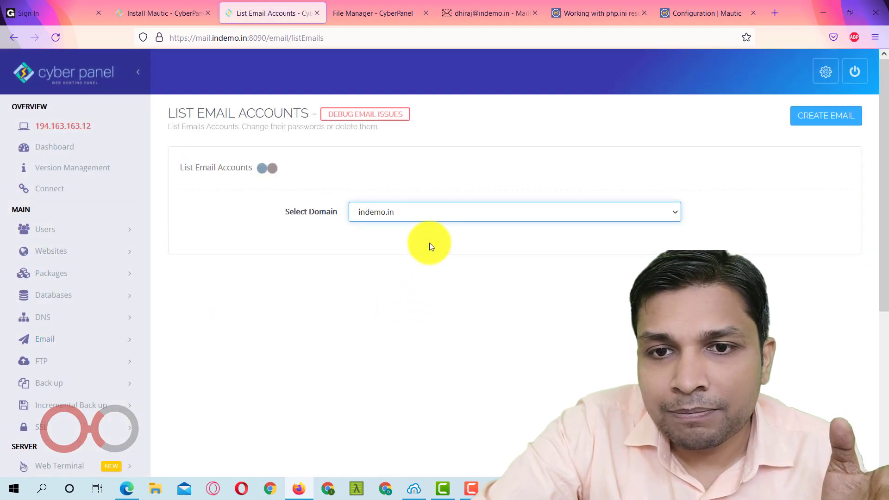
left_click(514, 212)
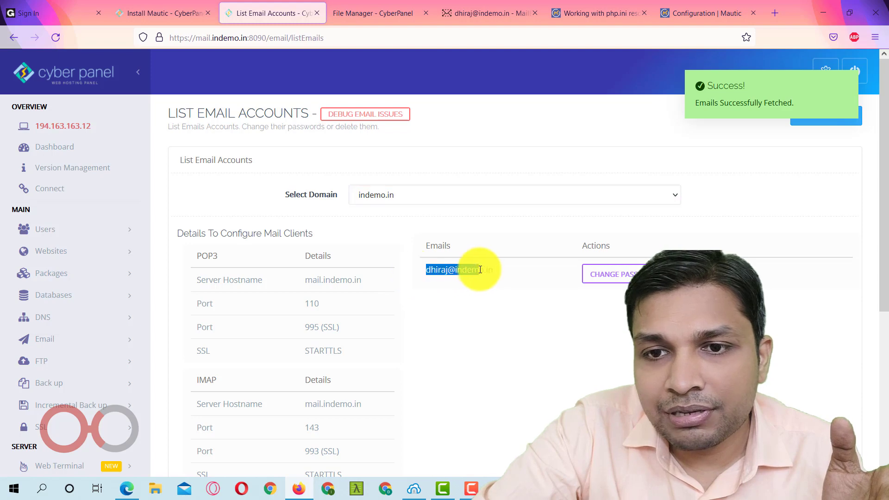
scroll("down", 3)
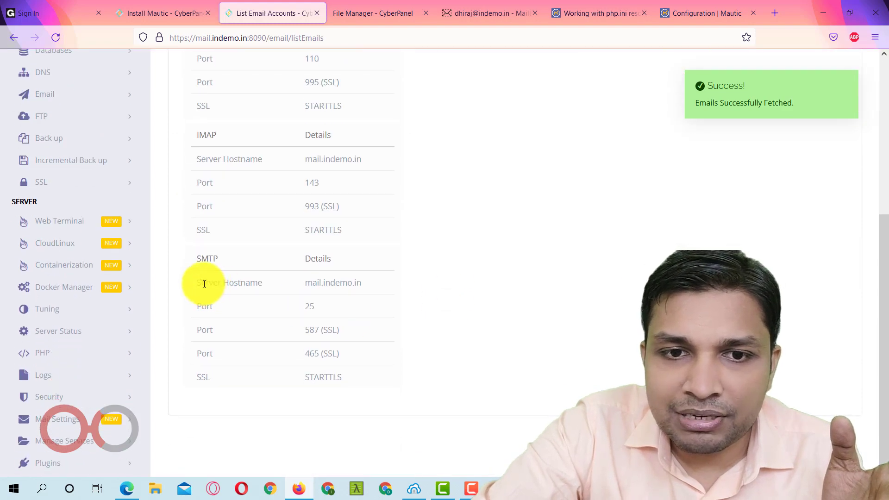
mouse_move(484, 326)
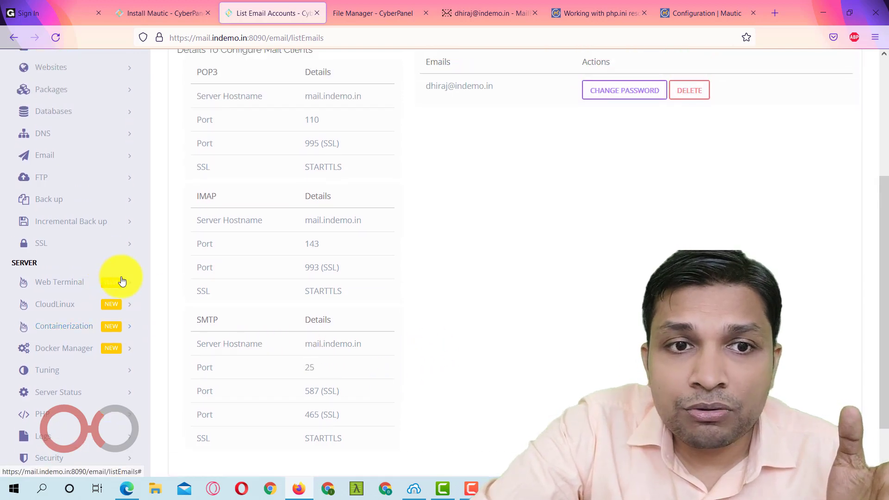
right_click(48, 182)
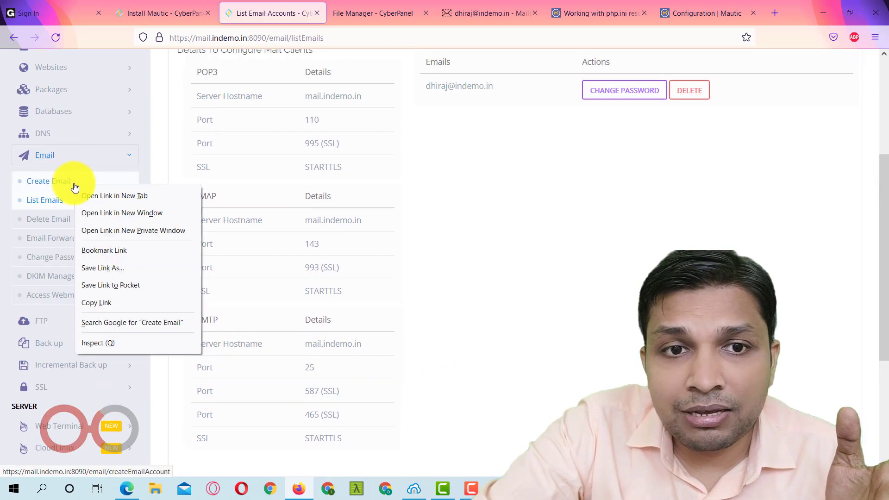
left_click(114, 195)
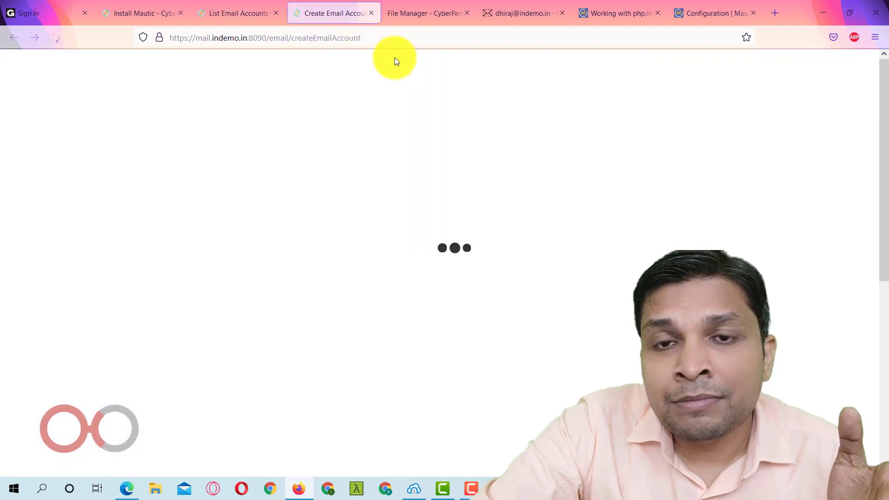
left_click(513, 211)
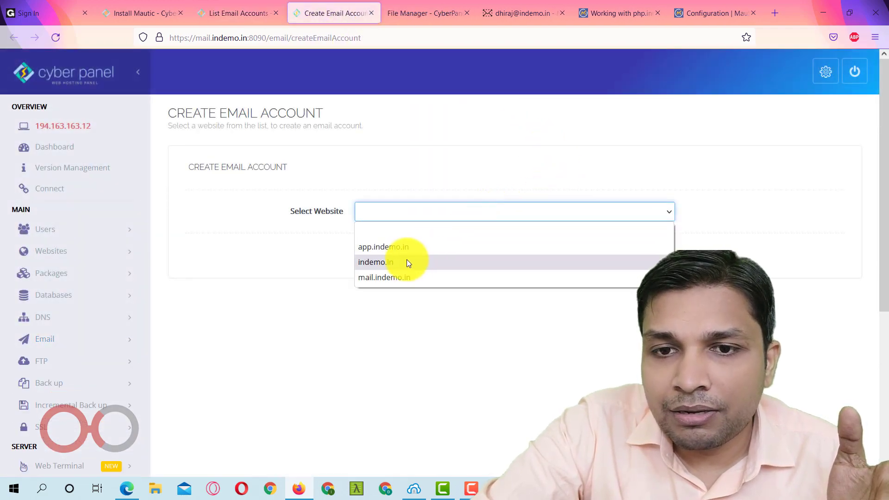
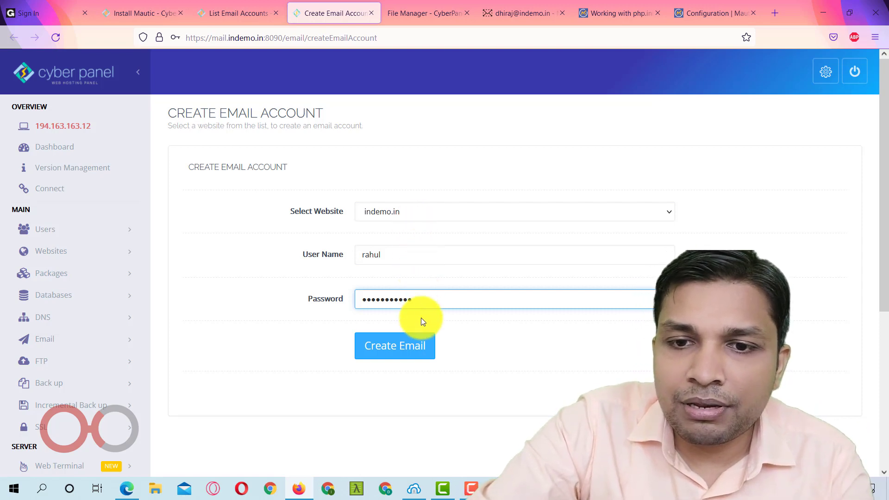
left_click(395, 346)
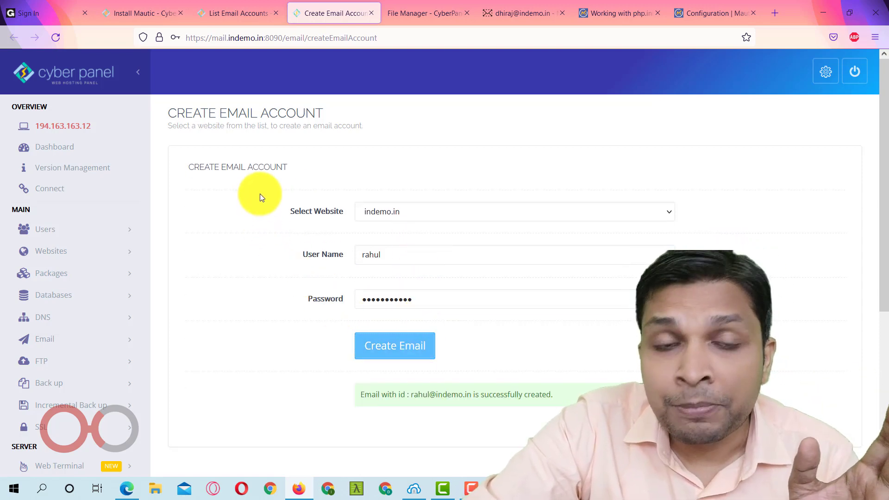
scroll("down", 3)
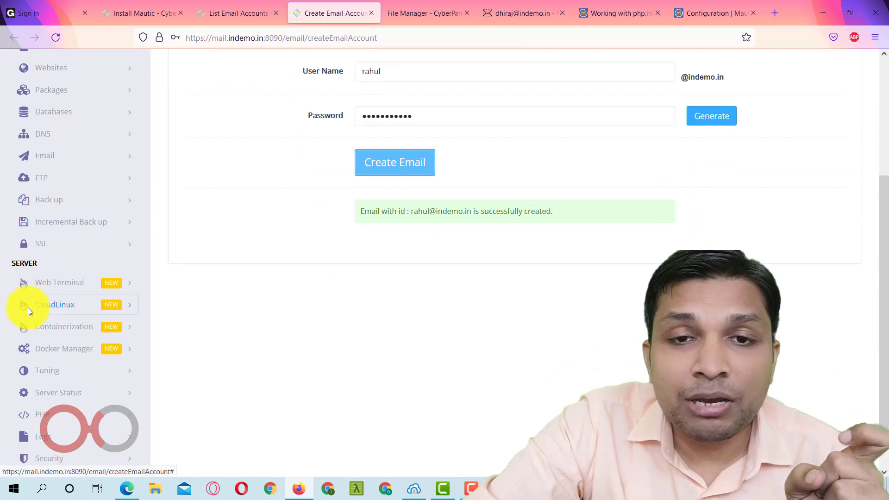
mouse_move(256, 222)
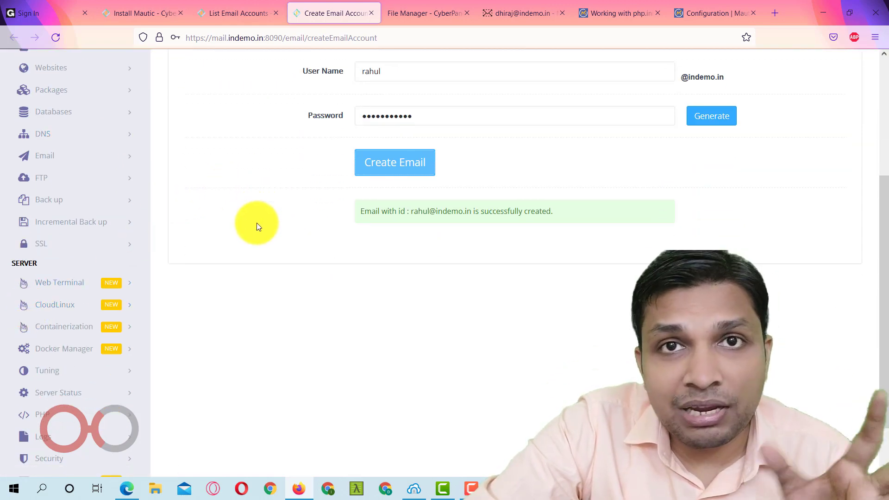
Open the MailServer SSL page under SSL and select mail.indemo.in as the website
left_click(40, 243)
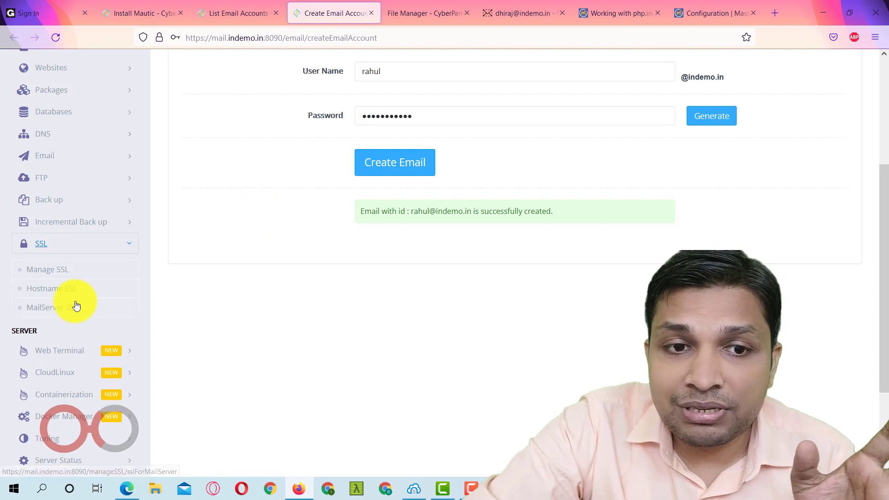
left_click(50, 306)
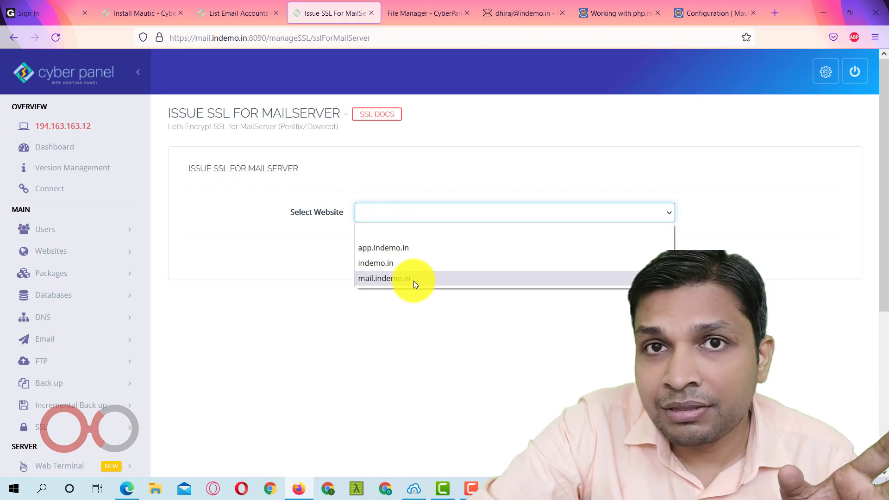
left_click(384, 278)
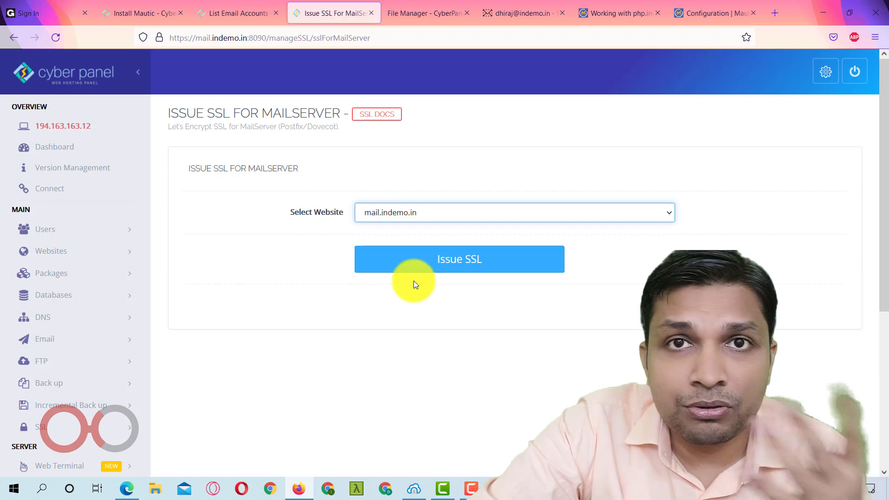